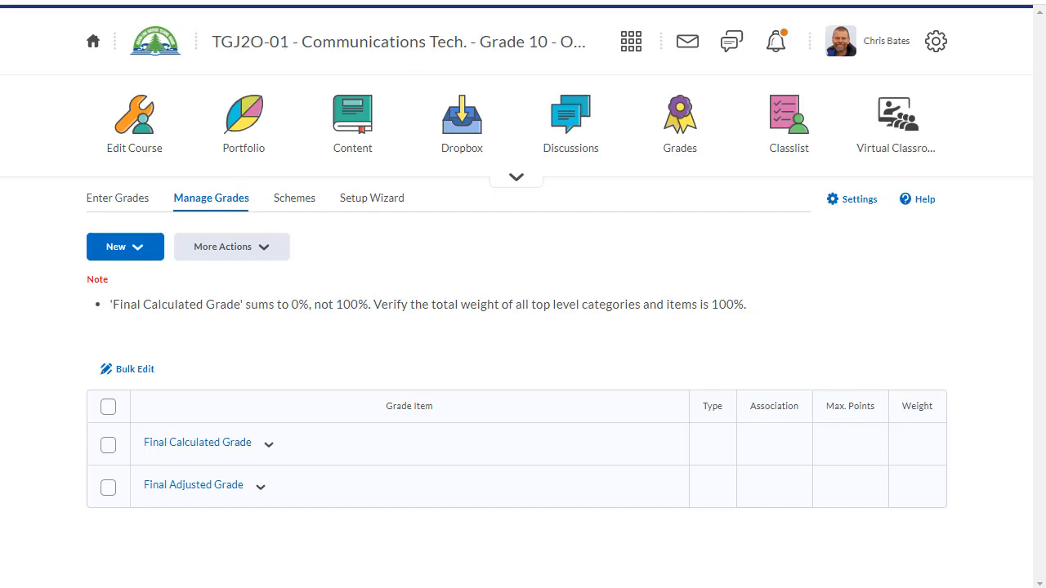
mouse_move(137, 251)
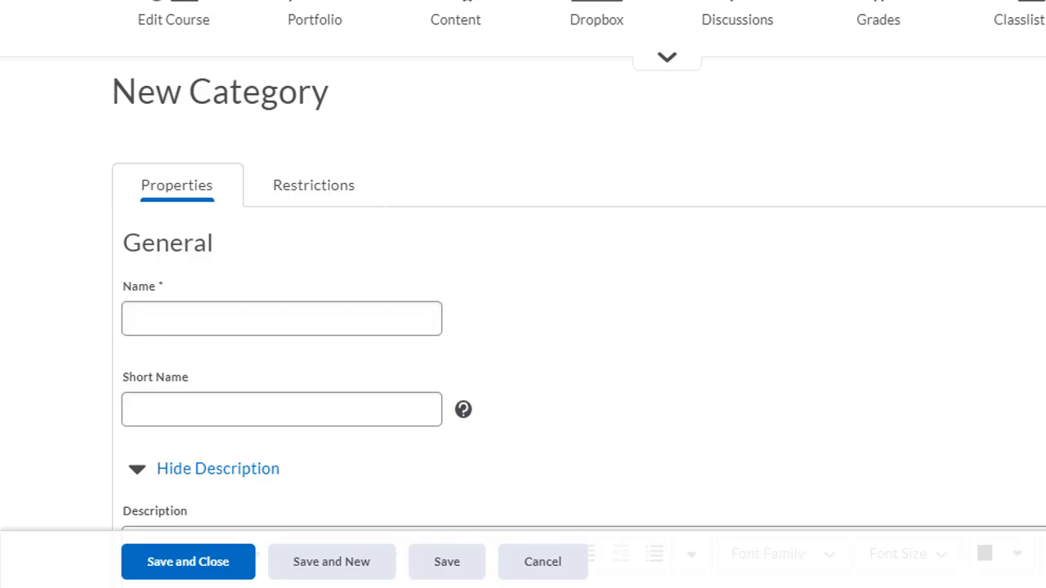
mouse_move(907, 347)
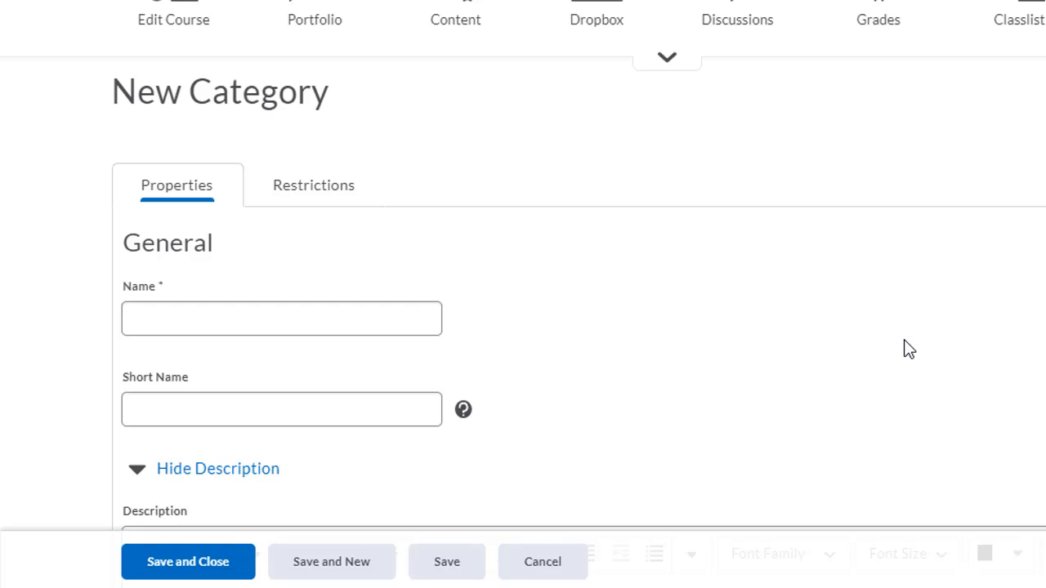
- Name the new category 'Knowledge and Understanding', keep weight 10, and save it
click(281, 319)
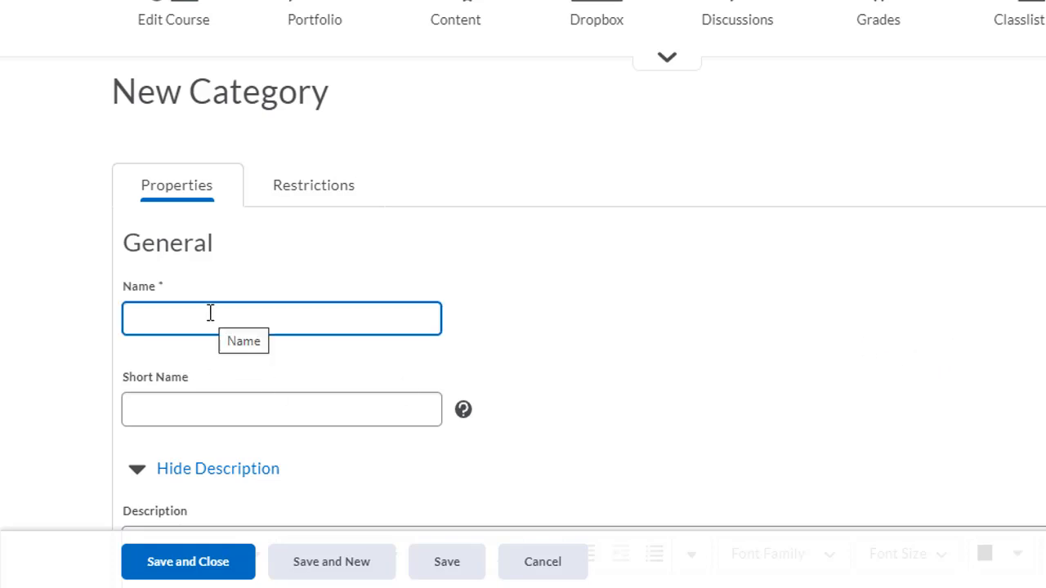
text(Knowledge and Understanding)
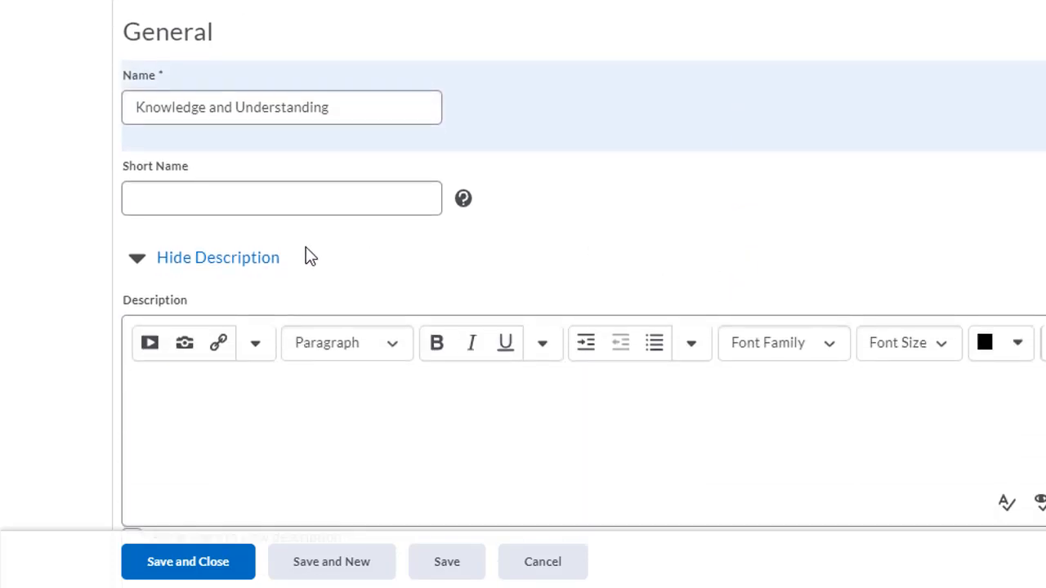
scroll(down, 3)
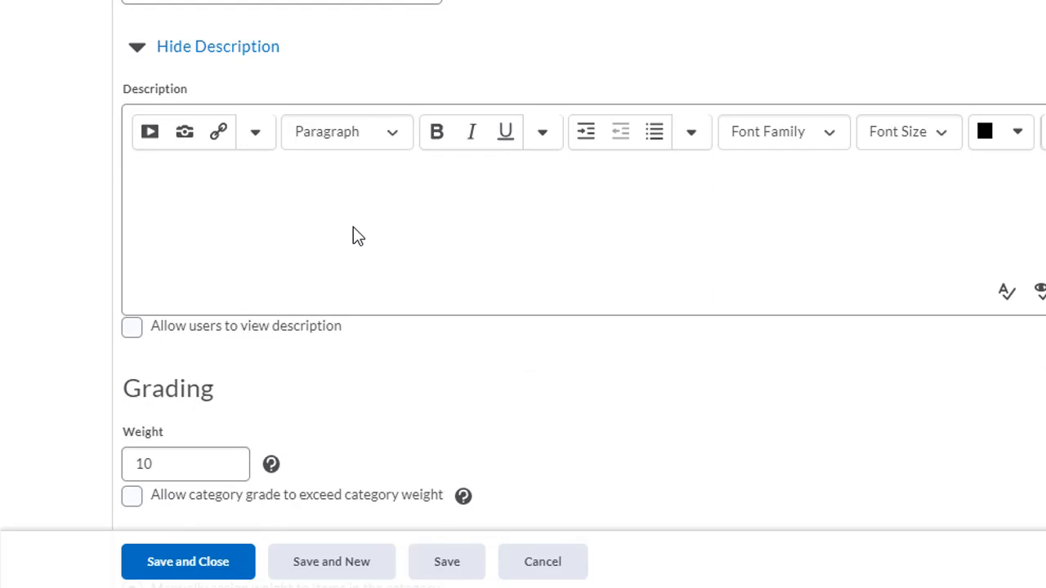
scroll(down, 3)
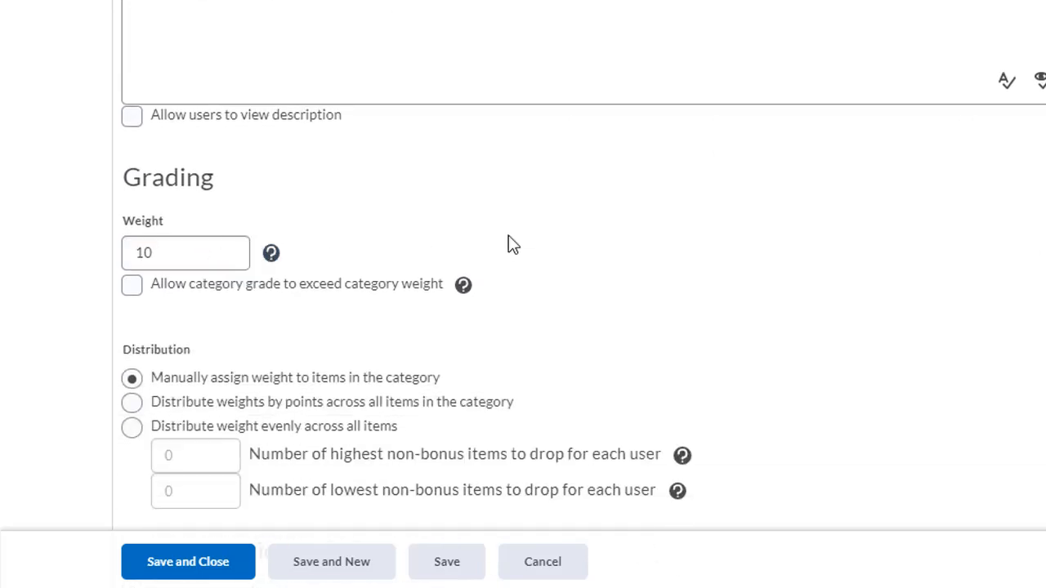
scroll(down, 3)
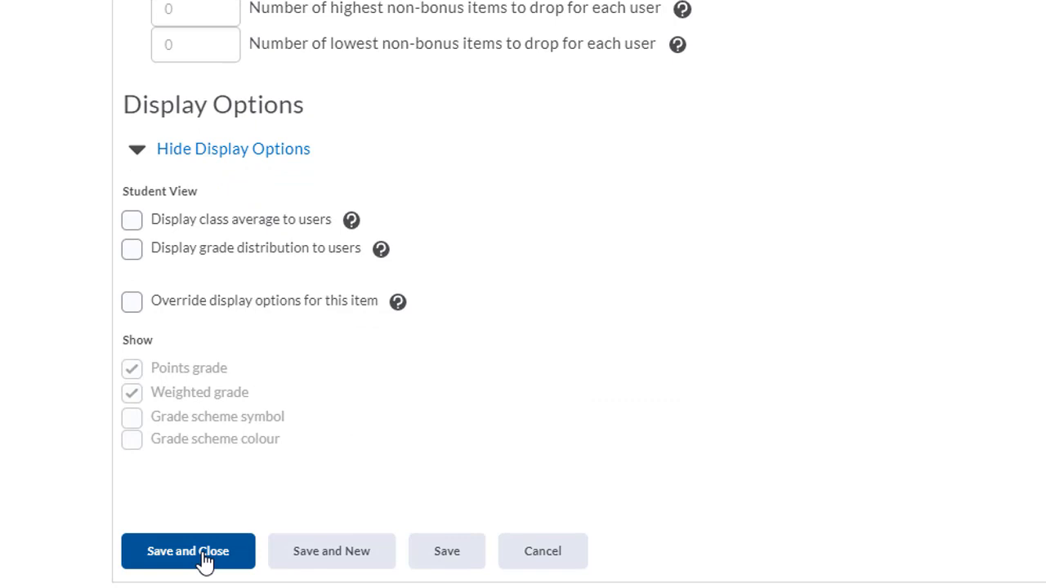
click(188, 553)
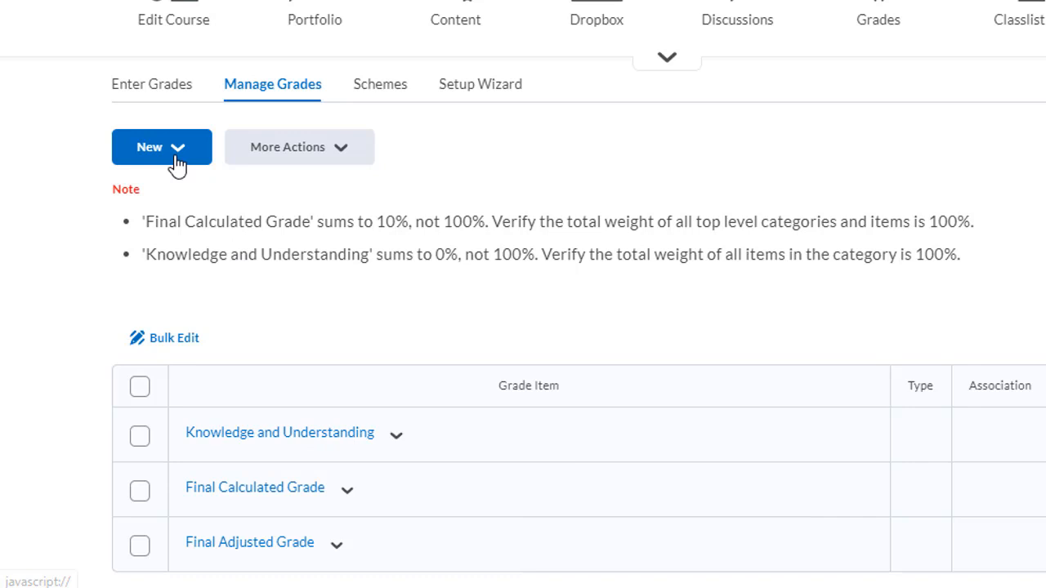
- Add the remaining categories, then bulk-edit all four category weights to 25 and save
click(160, 147)
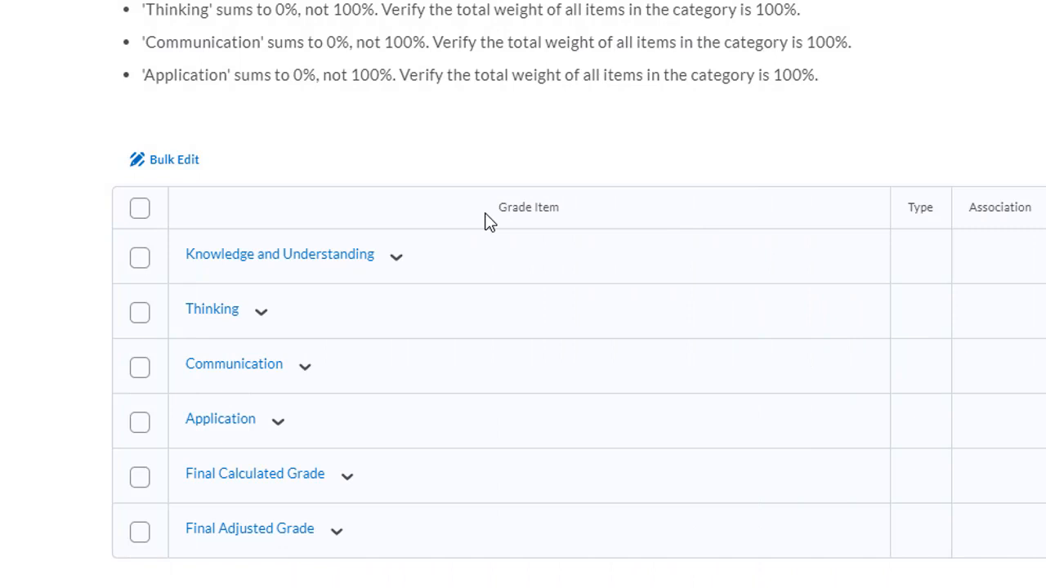
mouse_move(140, 210)
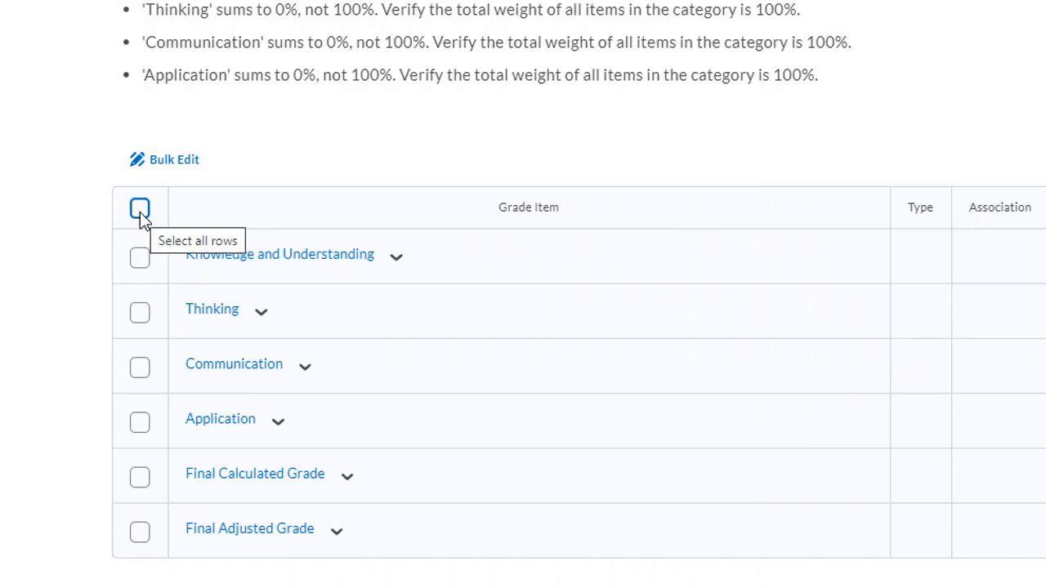
click(140, 207)
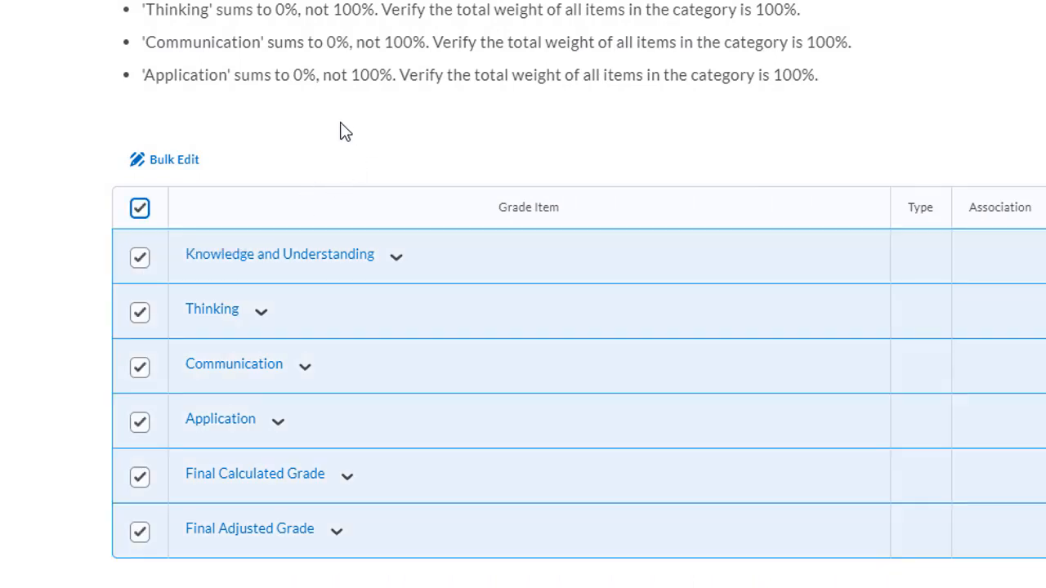
click(173, 160)
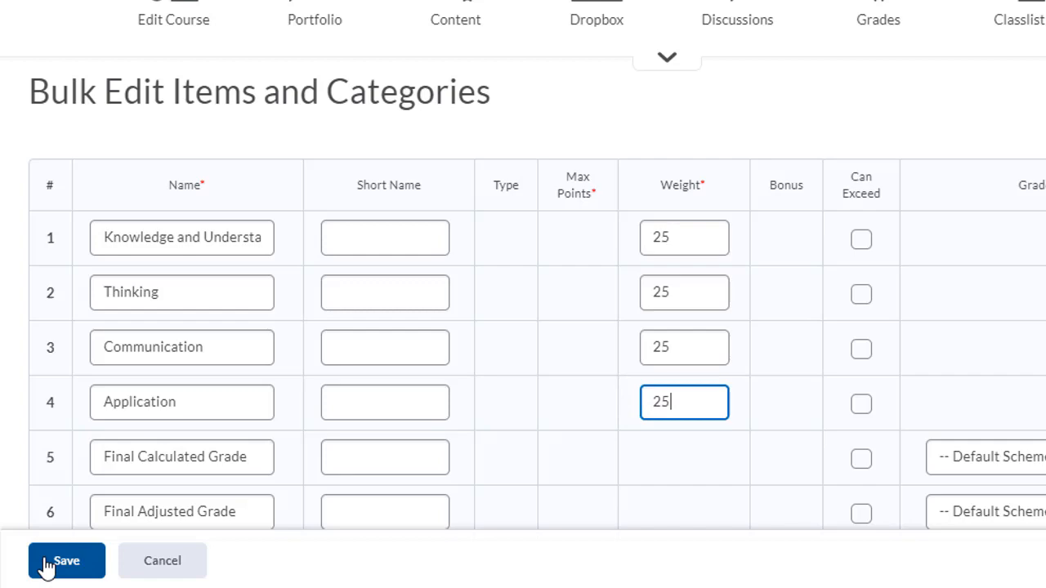
click(62, 561)
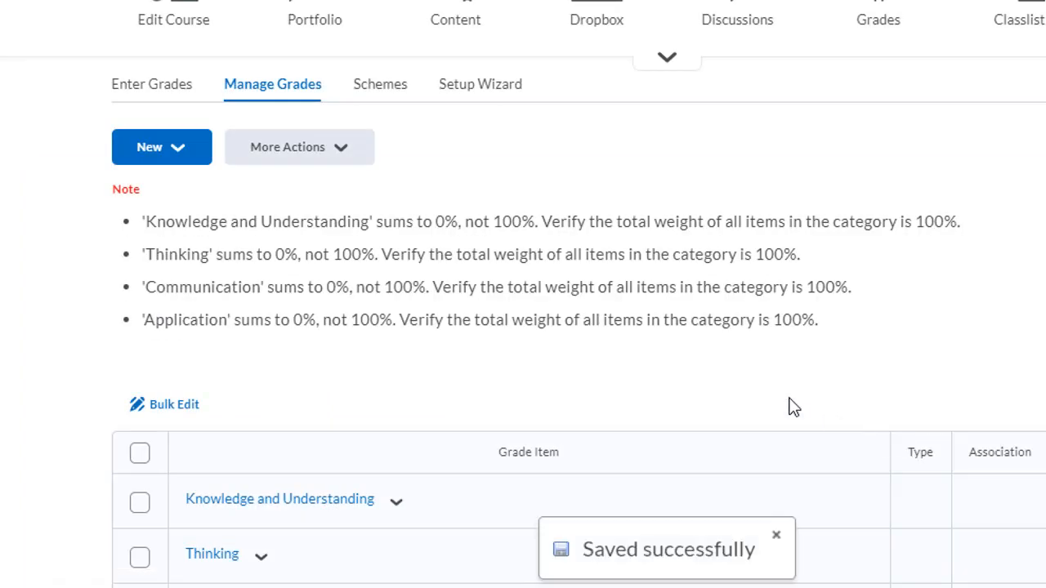
- Start a new numeric (points-based) grade item for Assignment 1
scroll(down, 3)
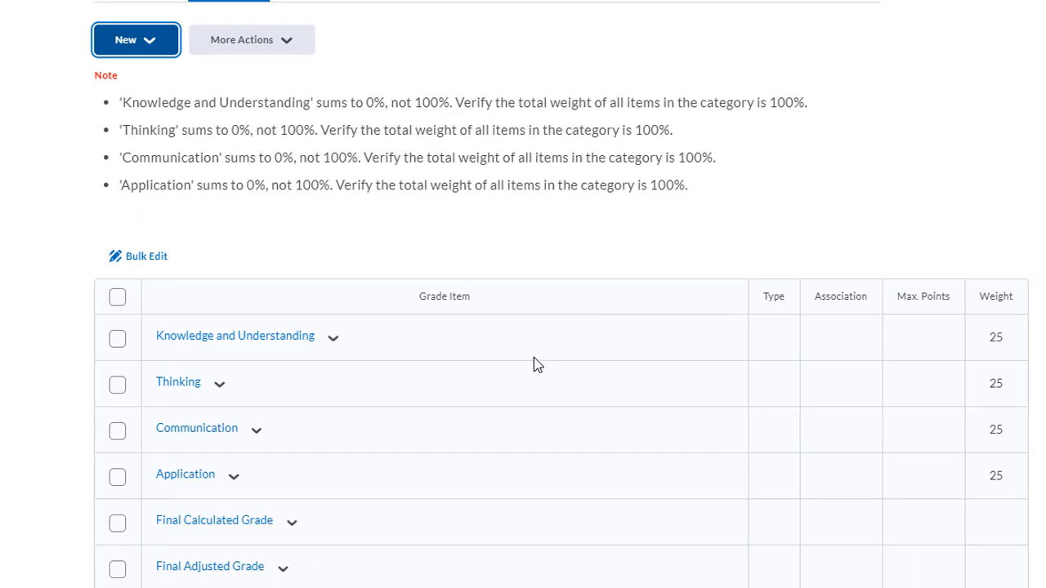
mouse_move(140, 88)
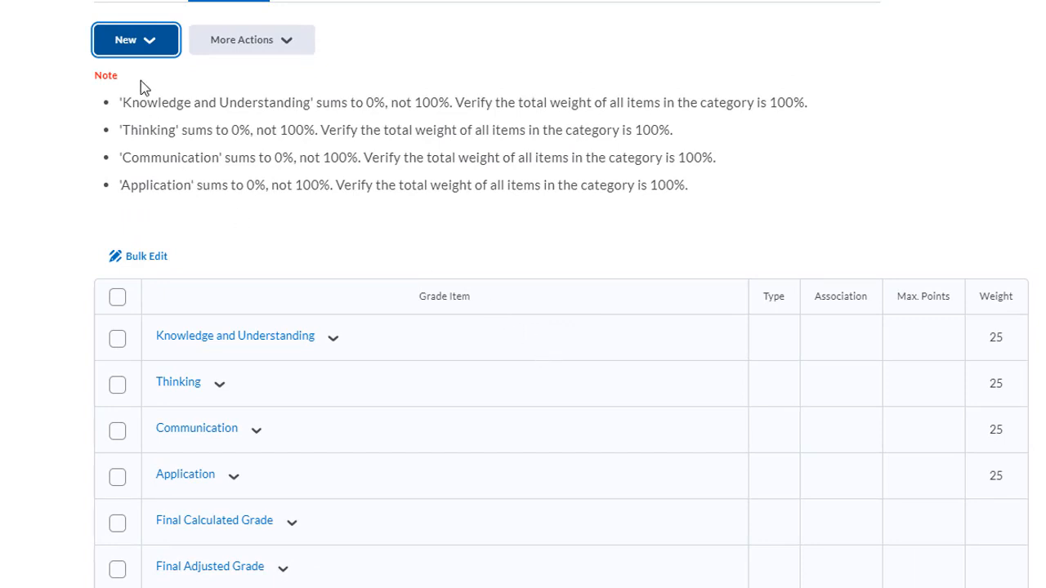
click(134, 40)
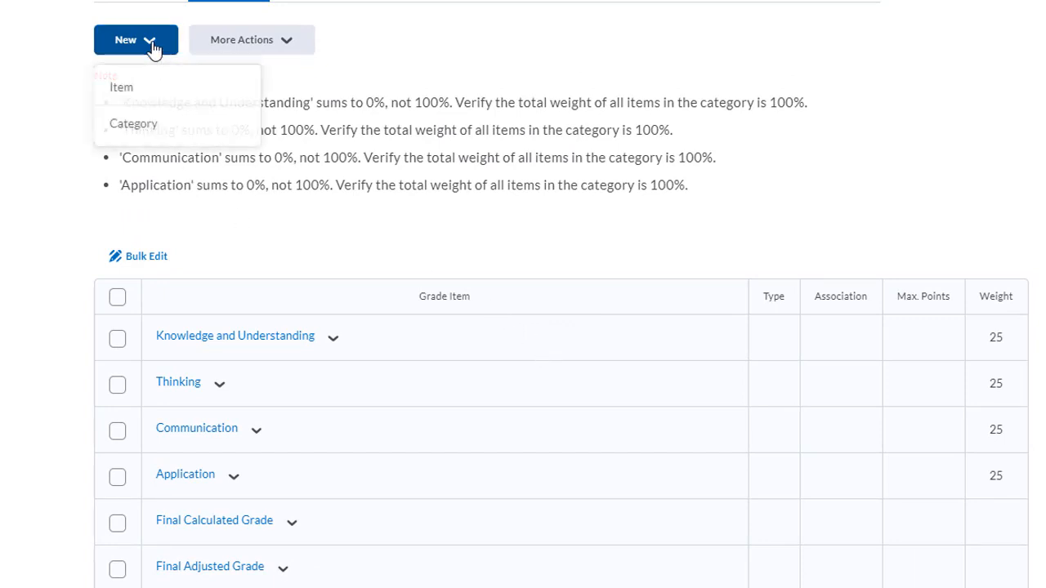
click(121, 87)
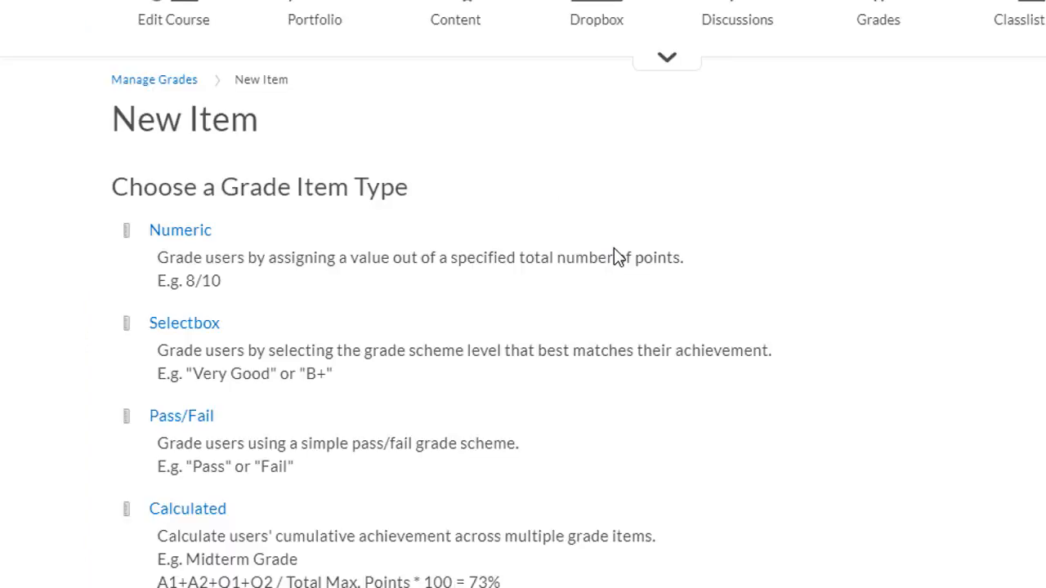
scroll(down, 3)
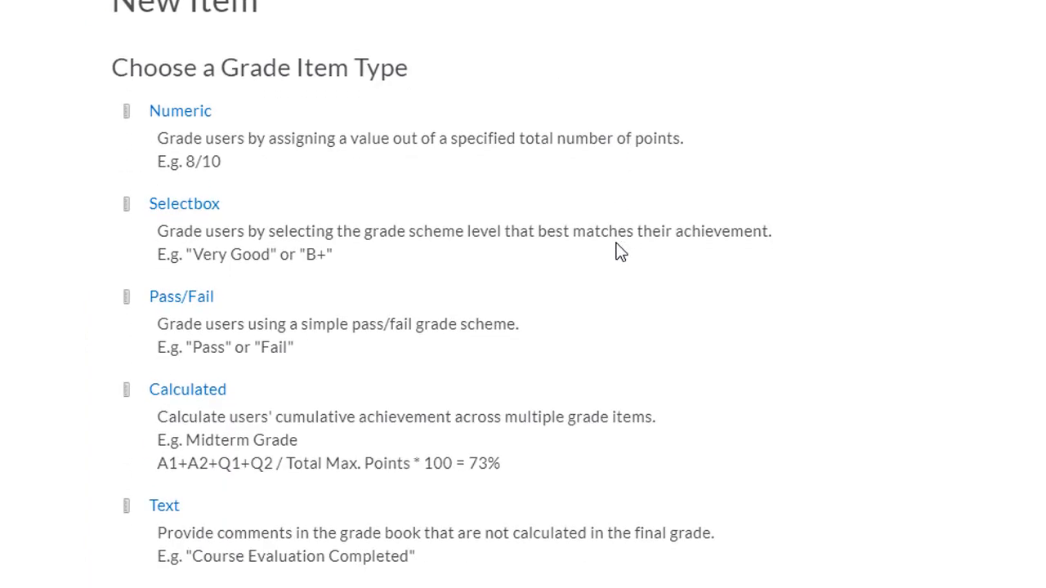
mouse_move(172, 121)
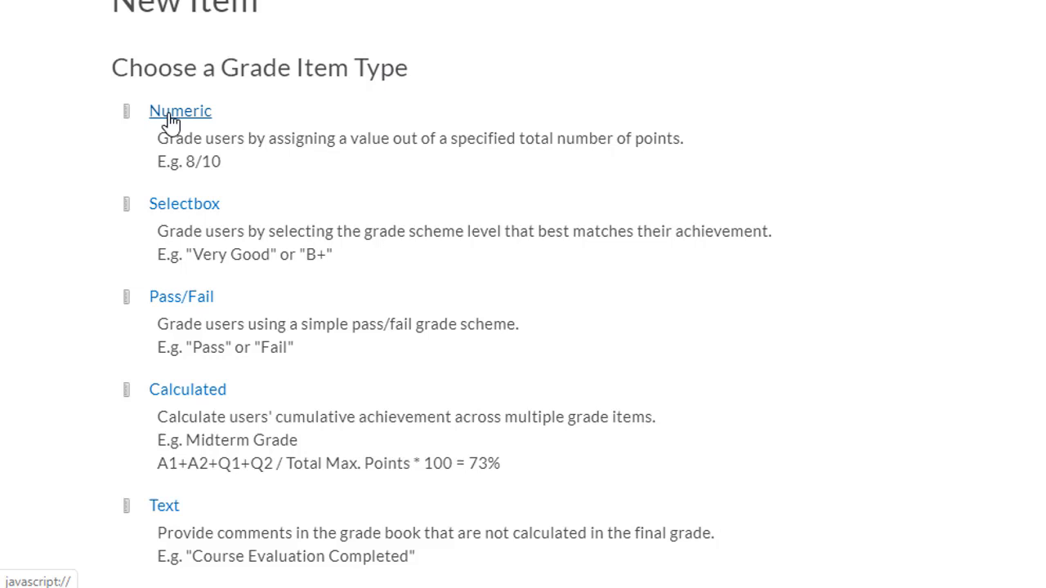
click(180, 111)
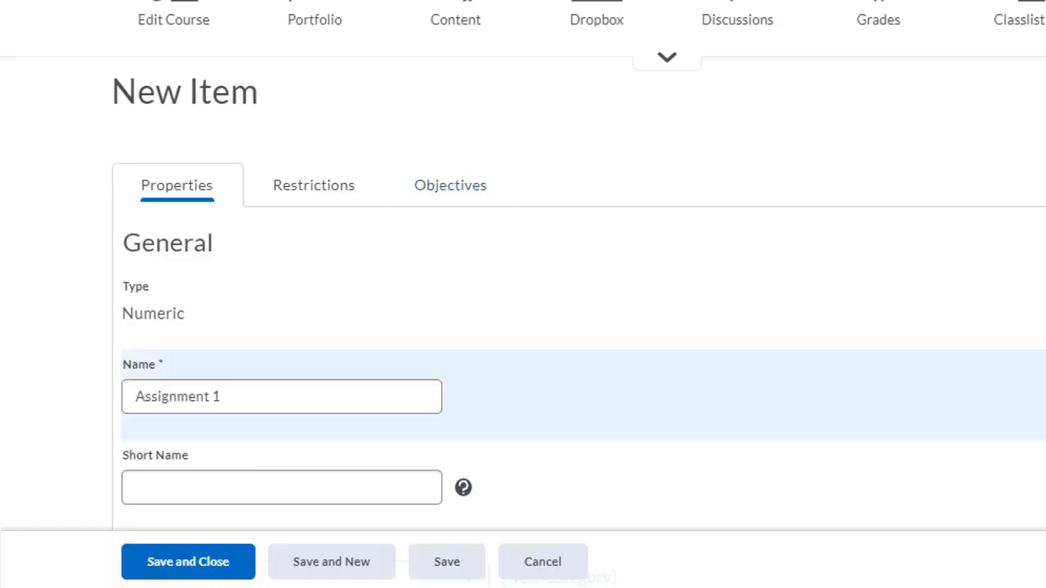
- Place Assignment 1 under Knowledge and Understanding with 15 points and weight 25, then save
scroll(down, 3)
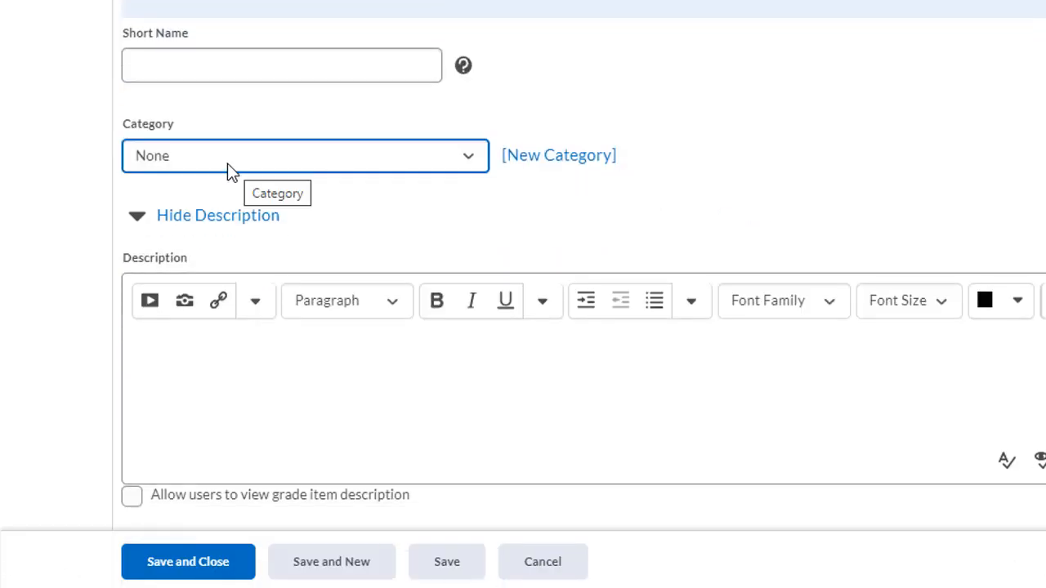
click(304, 155)
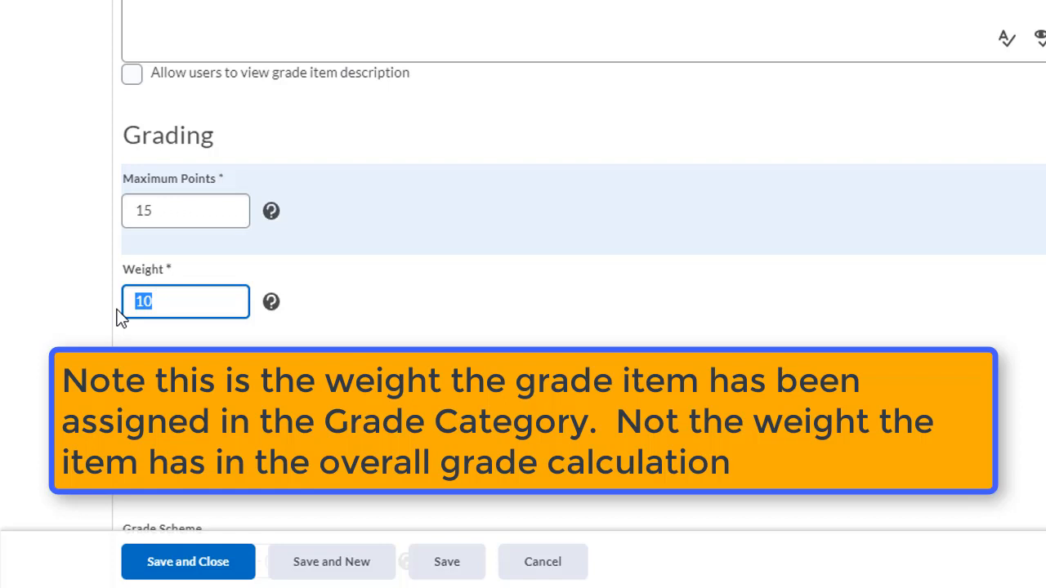
text(25)
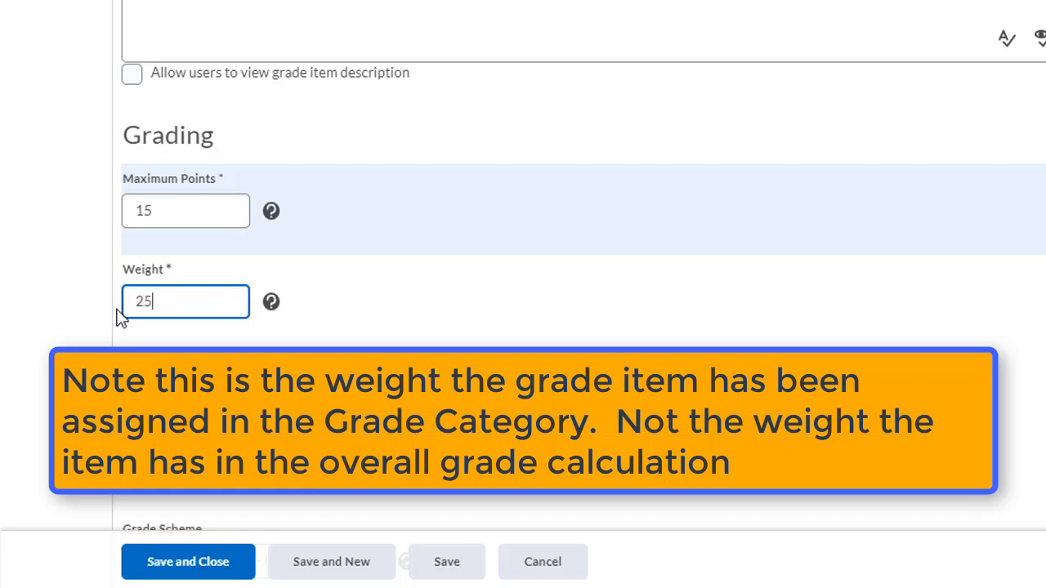
scroll(down, 3)
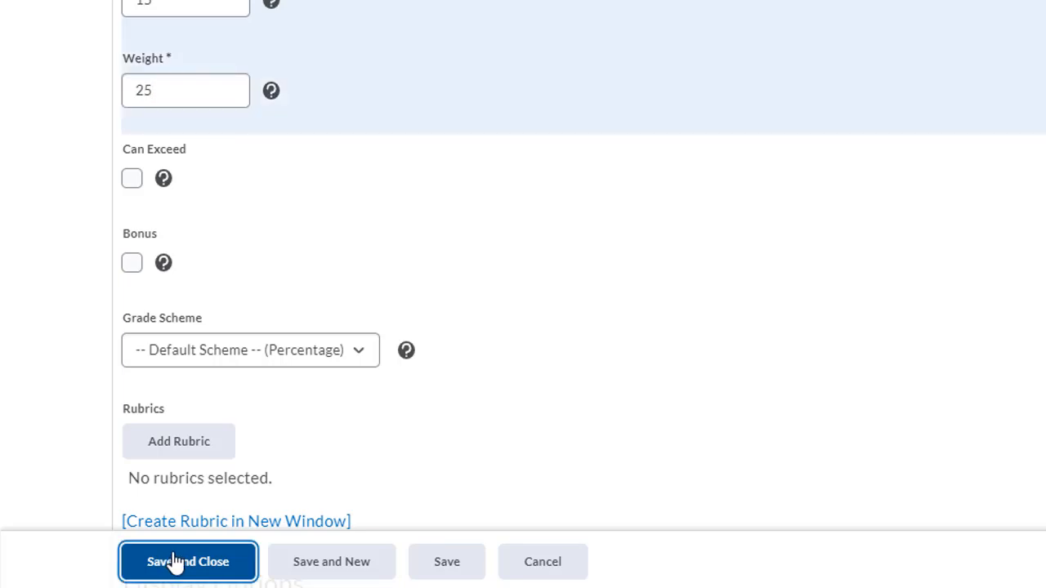
click(186, 562)
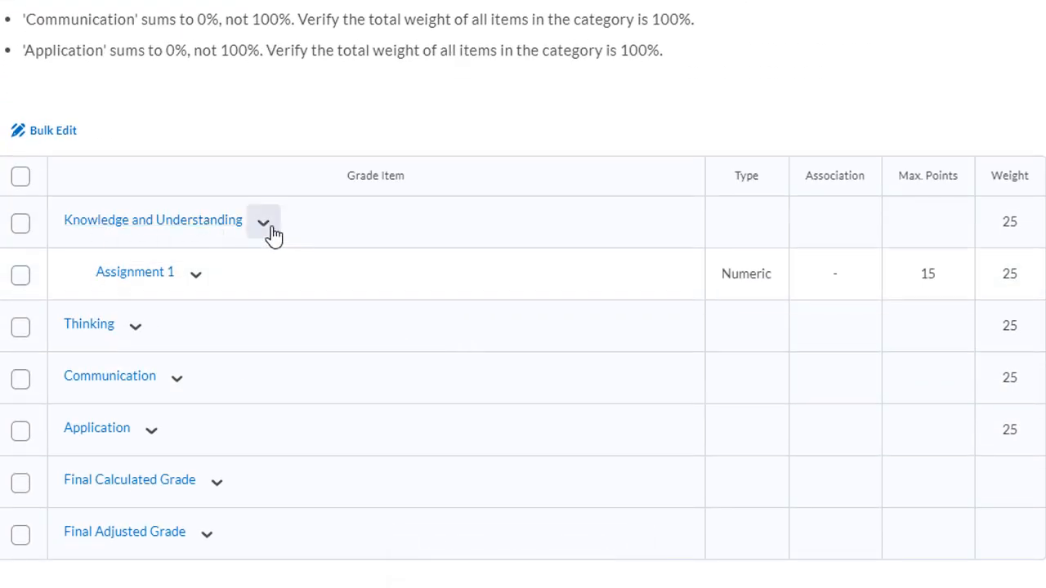
mouse_move(134, 271)
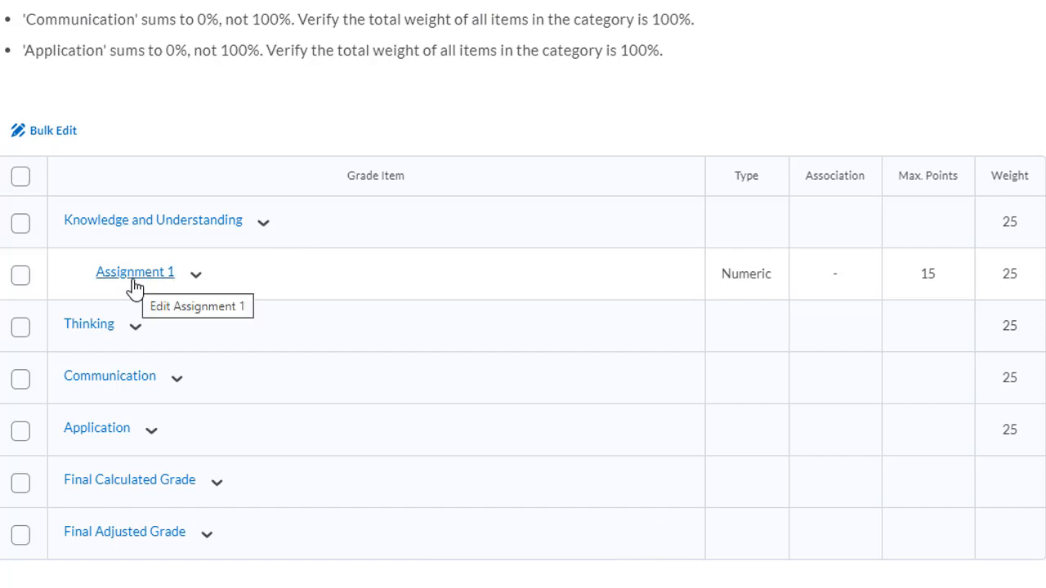
mouse_move(935, 300)
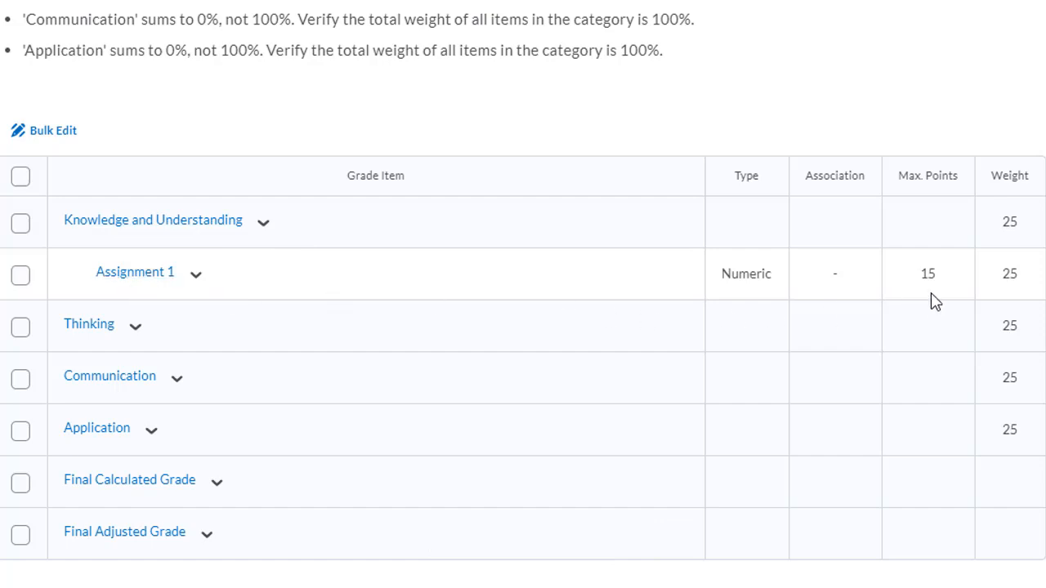
mouse_move(1007, 297)
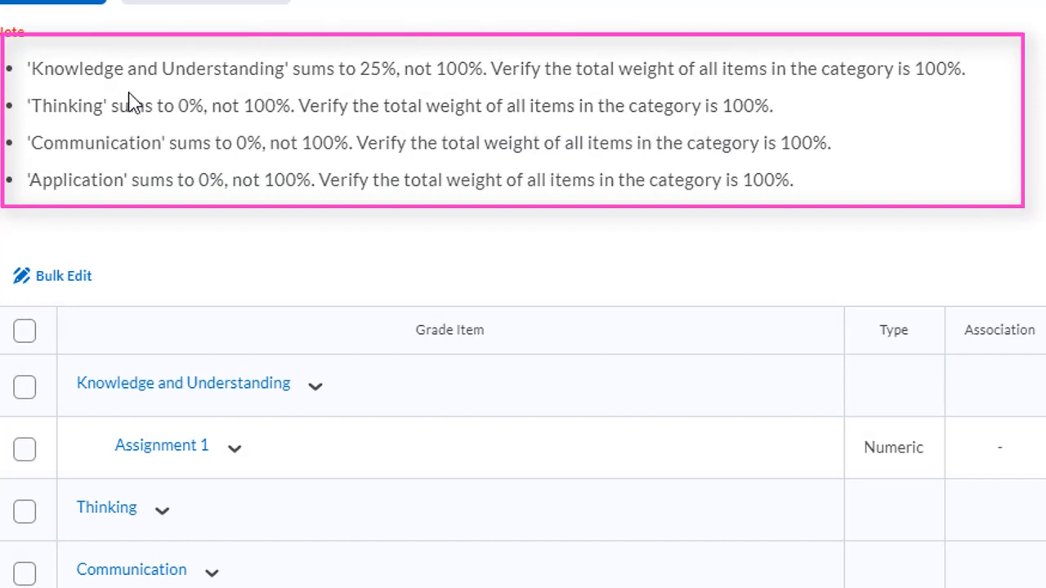
mouse_move(167, 79)
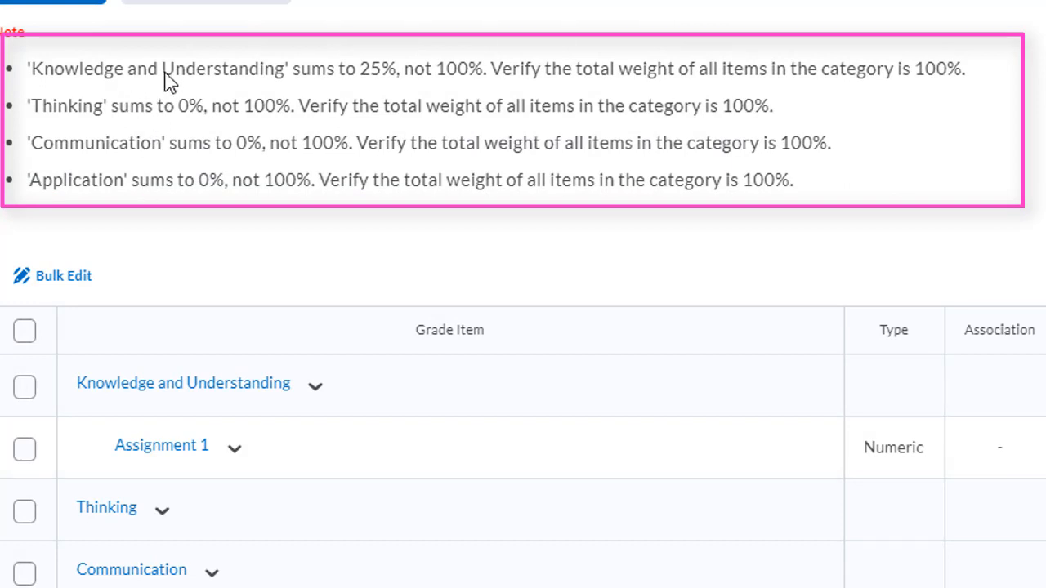
mouse_move(196, 89)
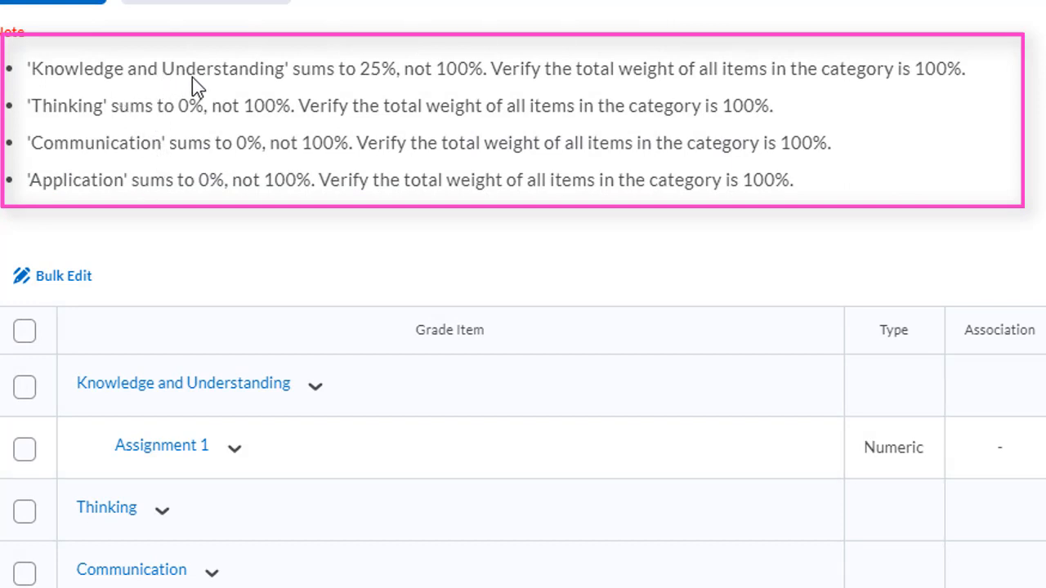
mouse_move(471, 79)
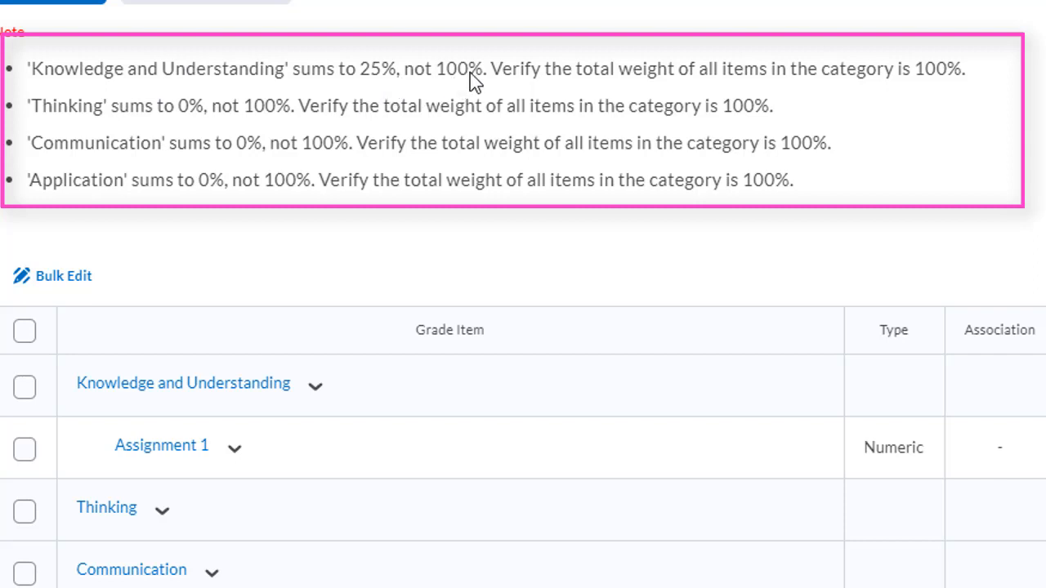
mouse_move(202, 128)
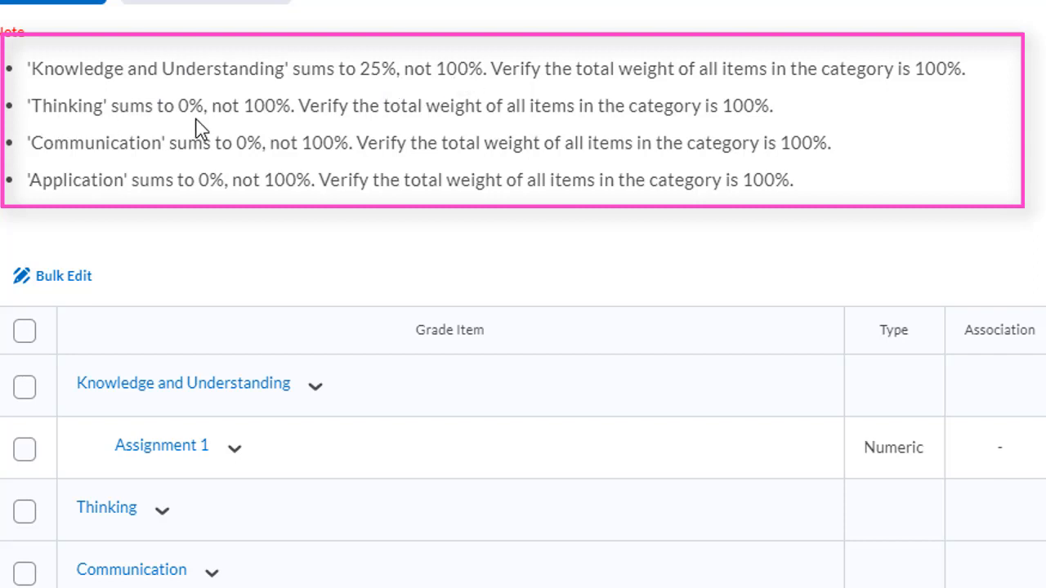
mouse_move(181, 203)
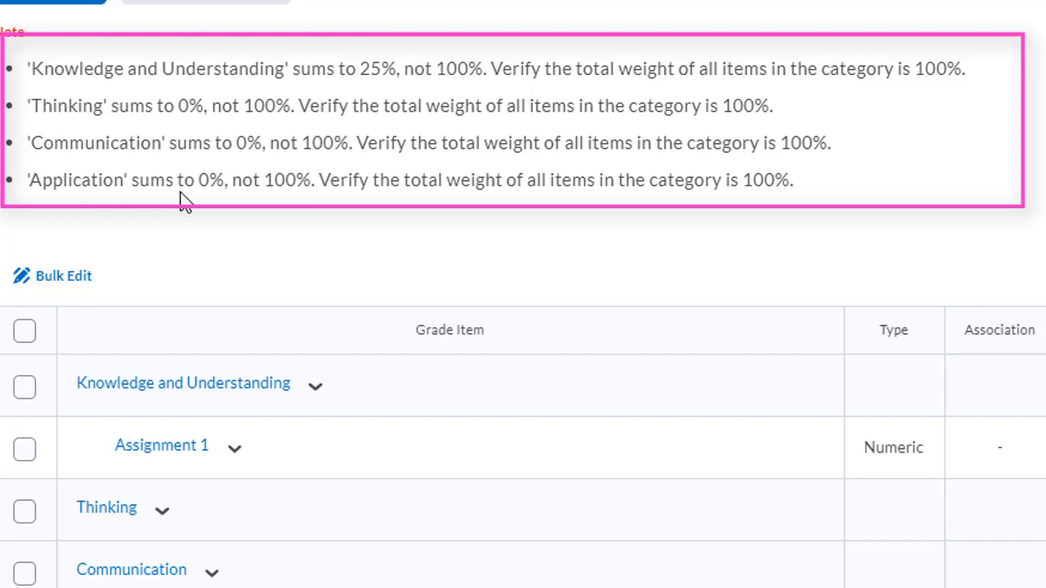
scroll(down, 3)
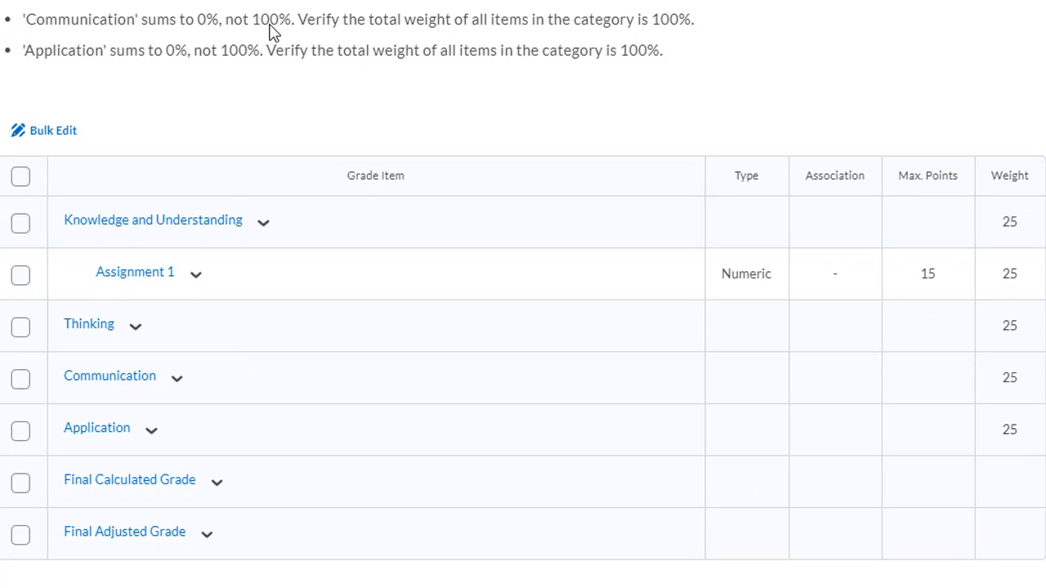
mouse_move(445, 109)
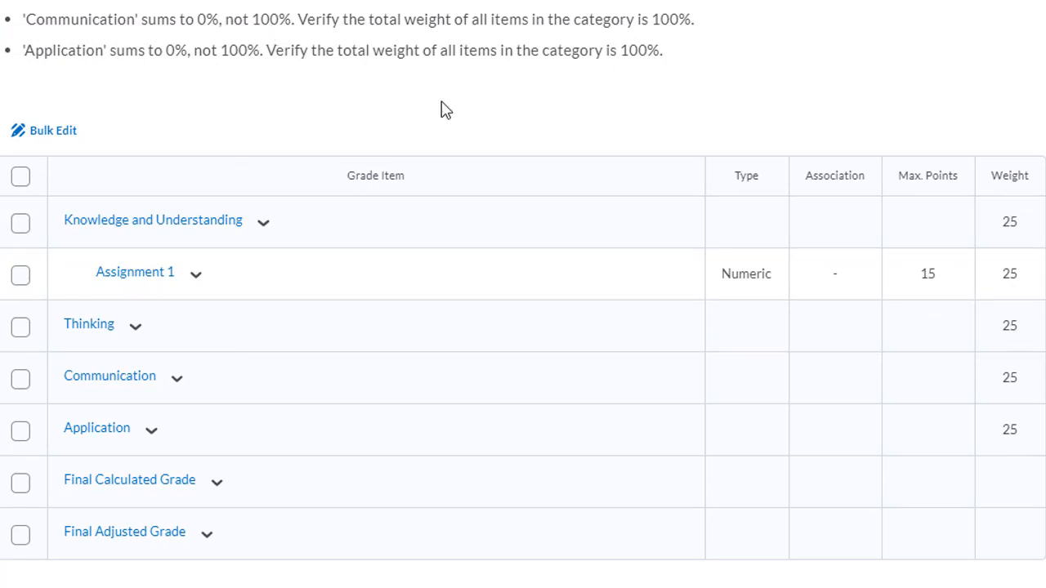
mouse_move(263, 221)
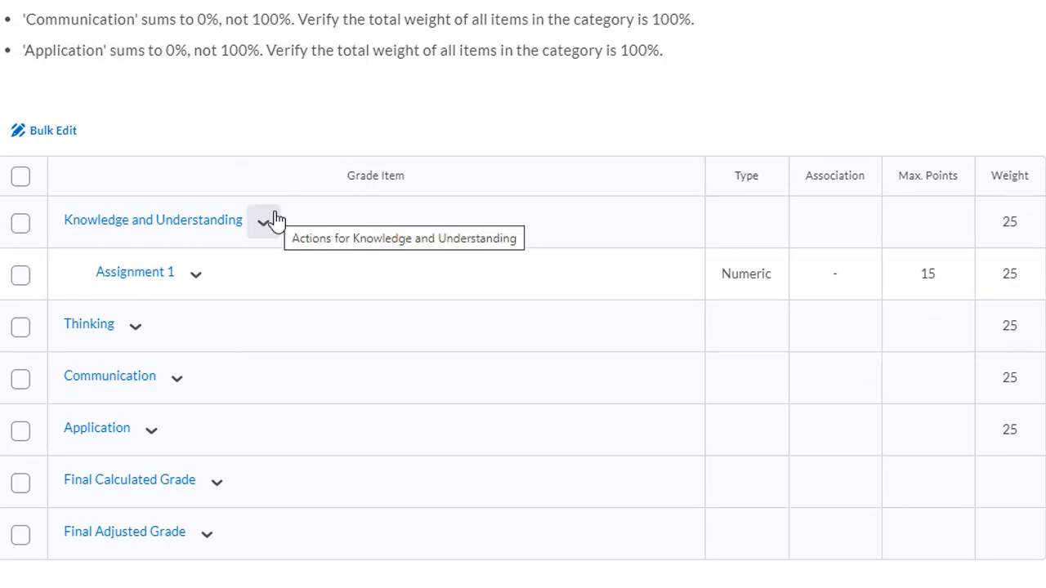
mouse_move(340, 222)
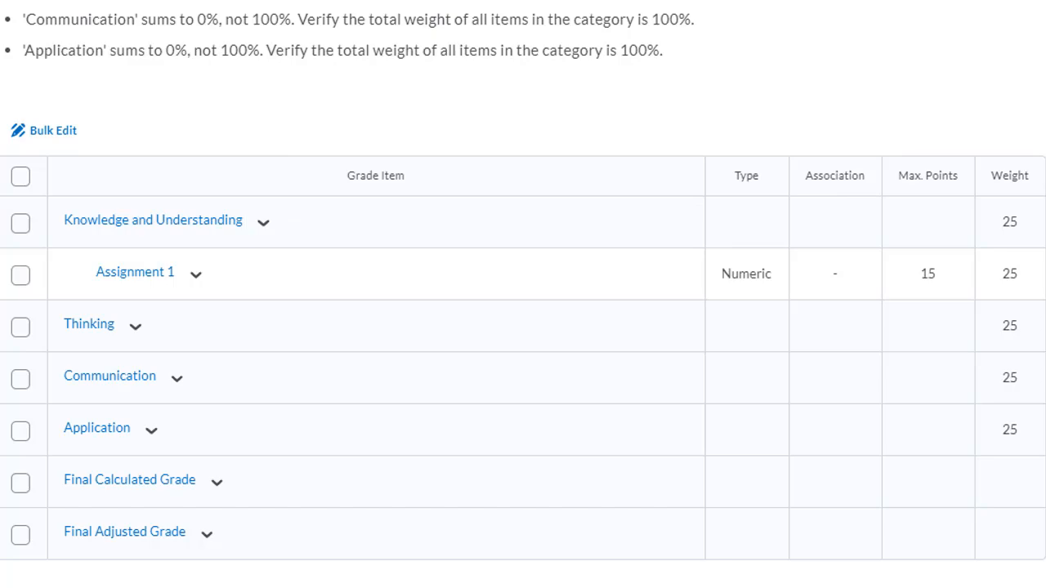
scroll(down, 3)
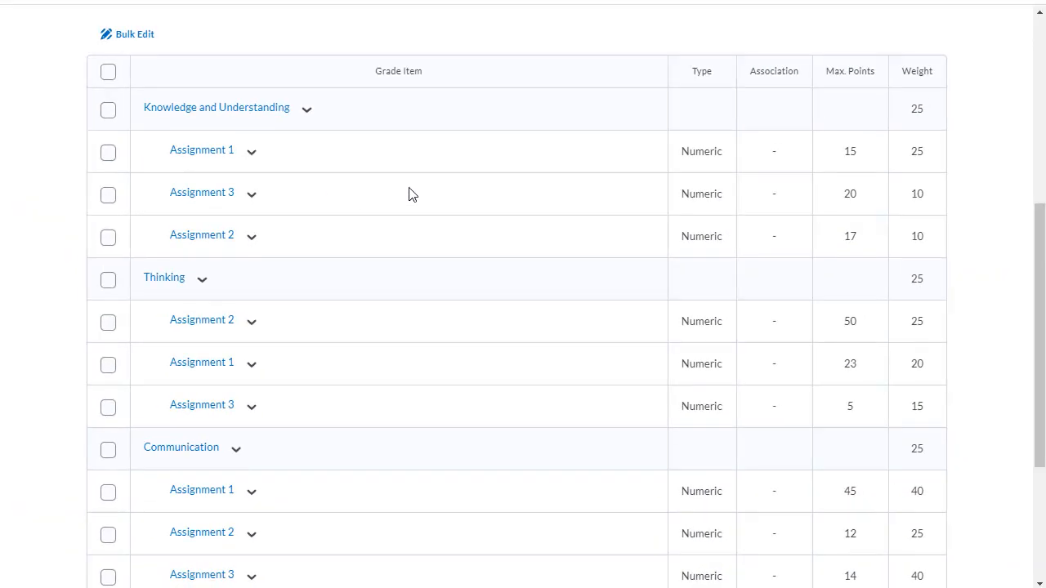
mouse_move(137, 214)
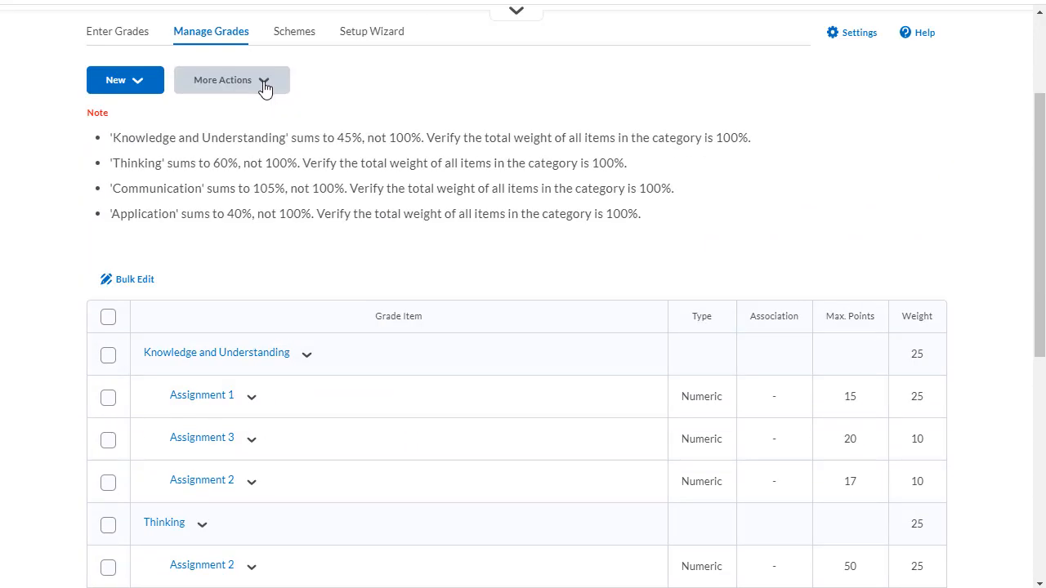
- Via More Actions > Reorder, move Assignment 3 to third place so items run 1, 2, 3, and save
click(232, 78)
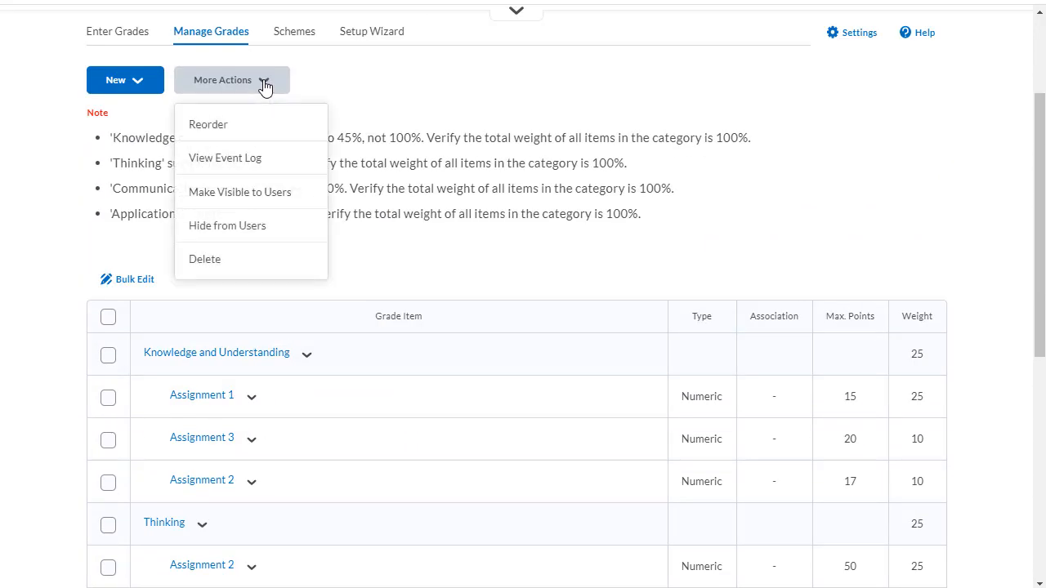
click(209, 124)
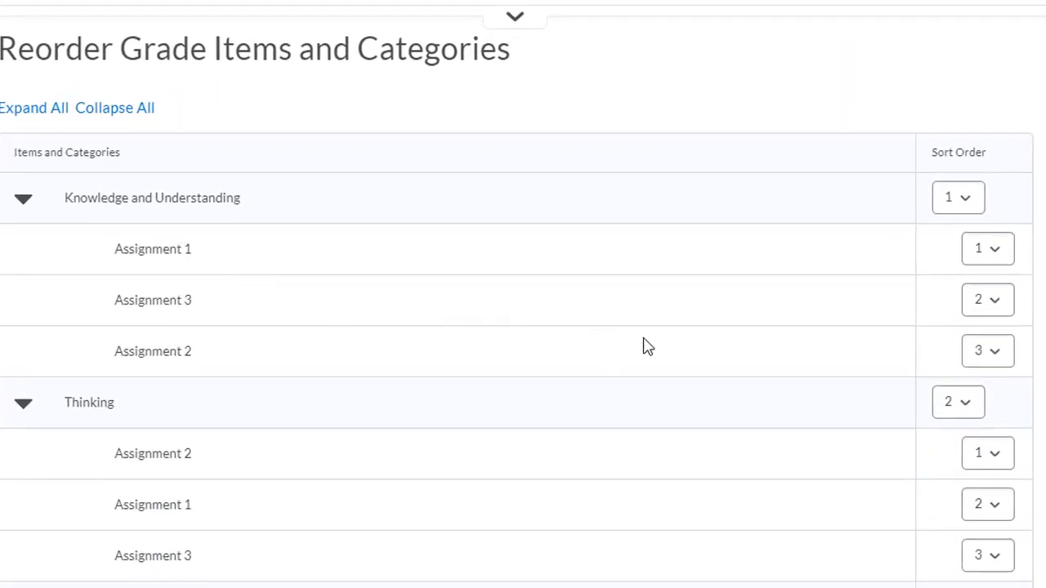
click(986, 300)
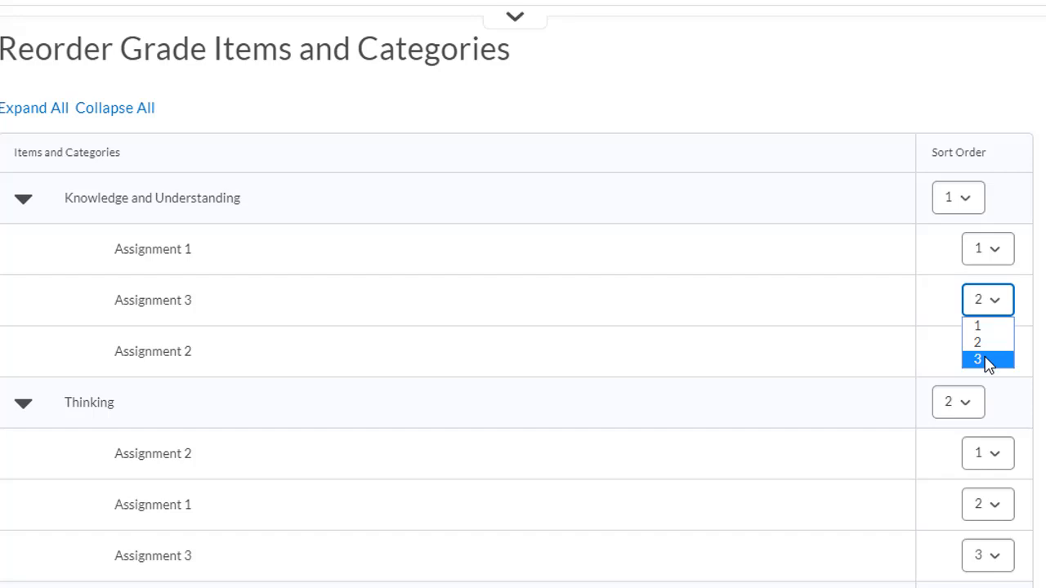
click(977, 360)
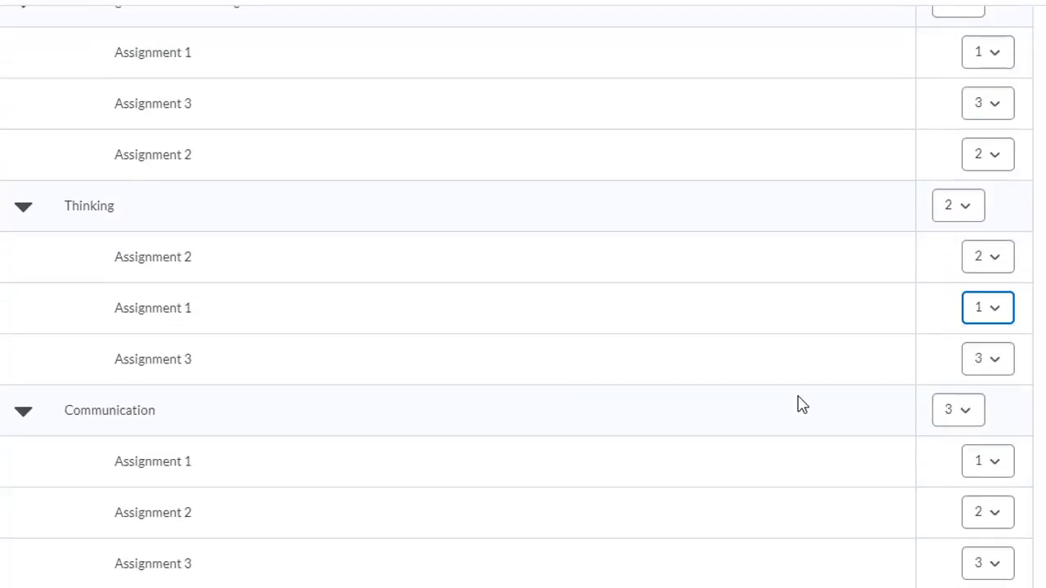
scroll(down, 3)
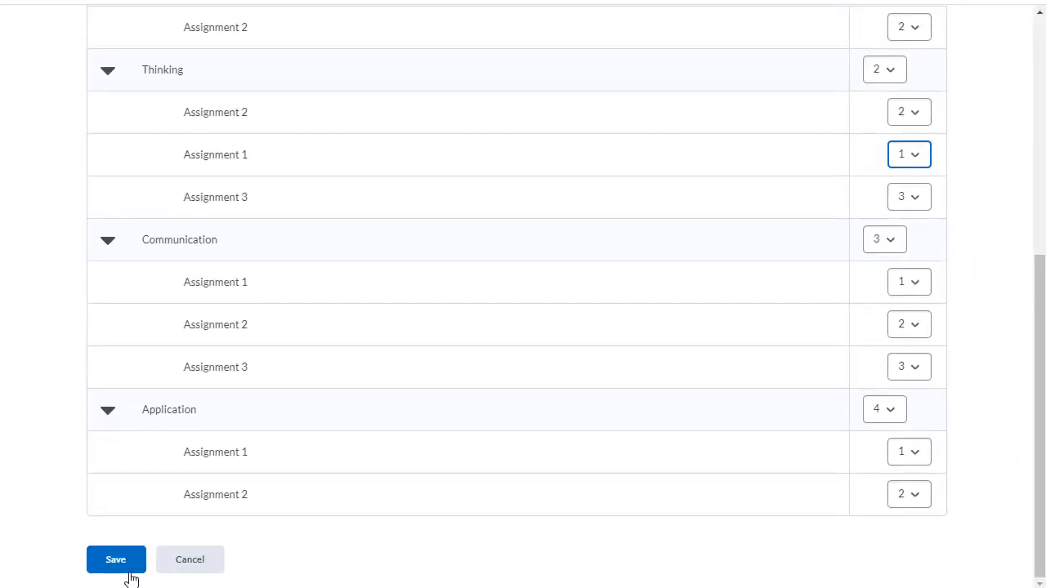
click(114, 559)
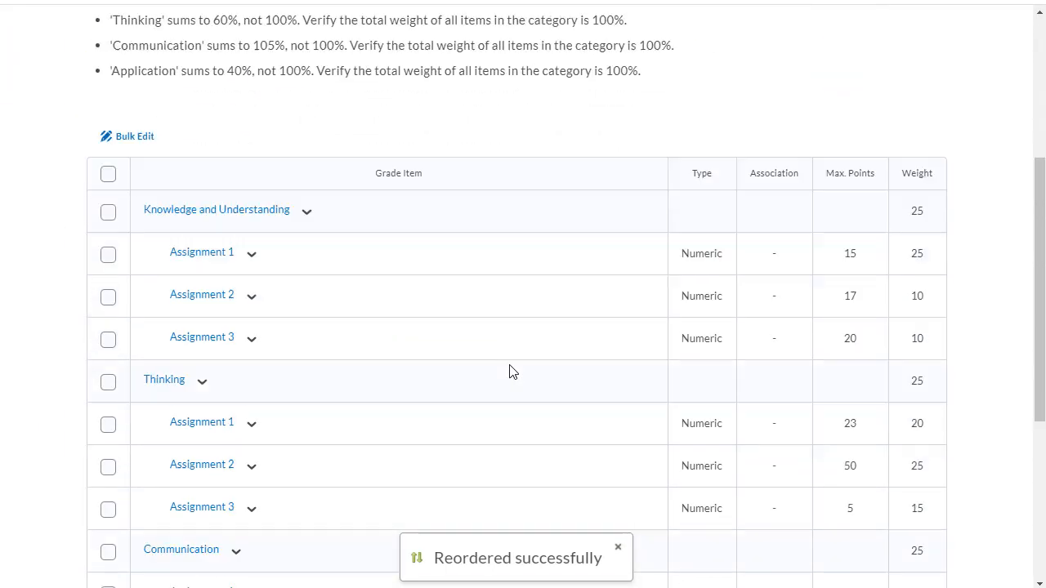
- Select every category and grade item in the Manage Grades list
scroll(down, 3)
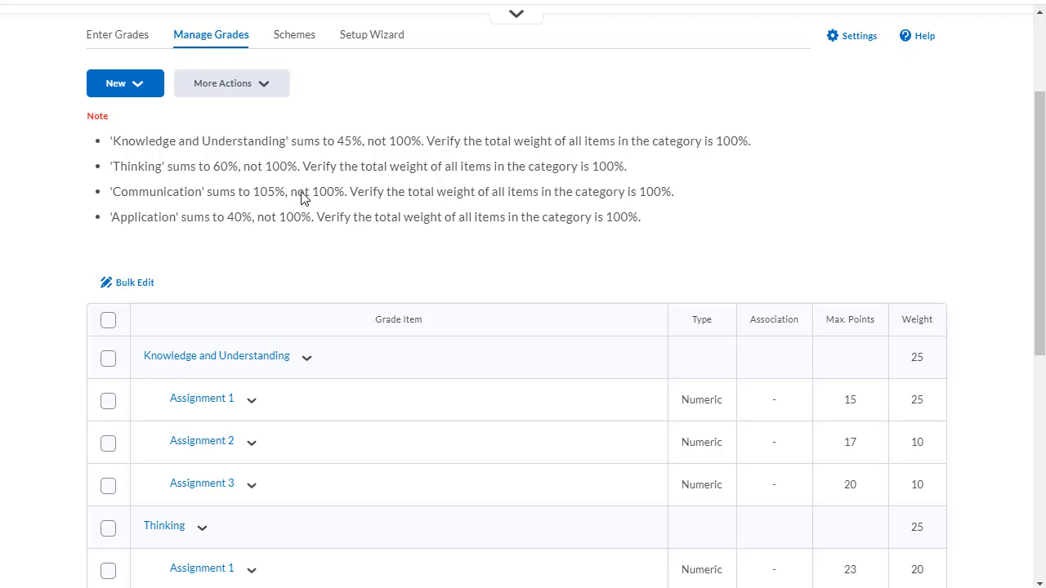
click(108, 320)
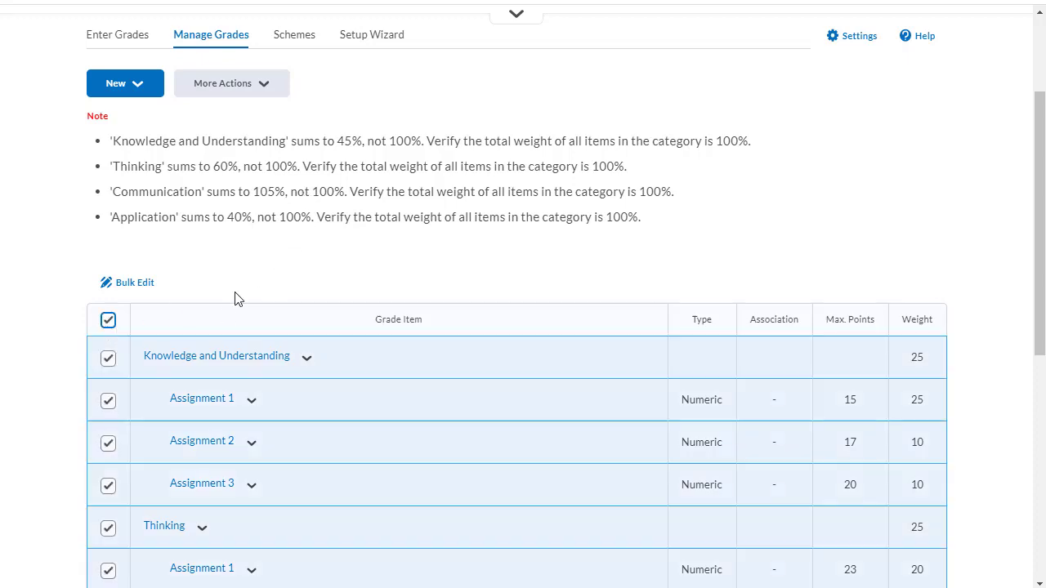
- Bulk-edit assignment weights to 40/30/30, 50/25/25 and 30/30/40 so each category totals 100%
scroll(down, 3)
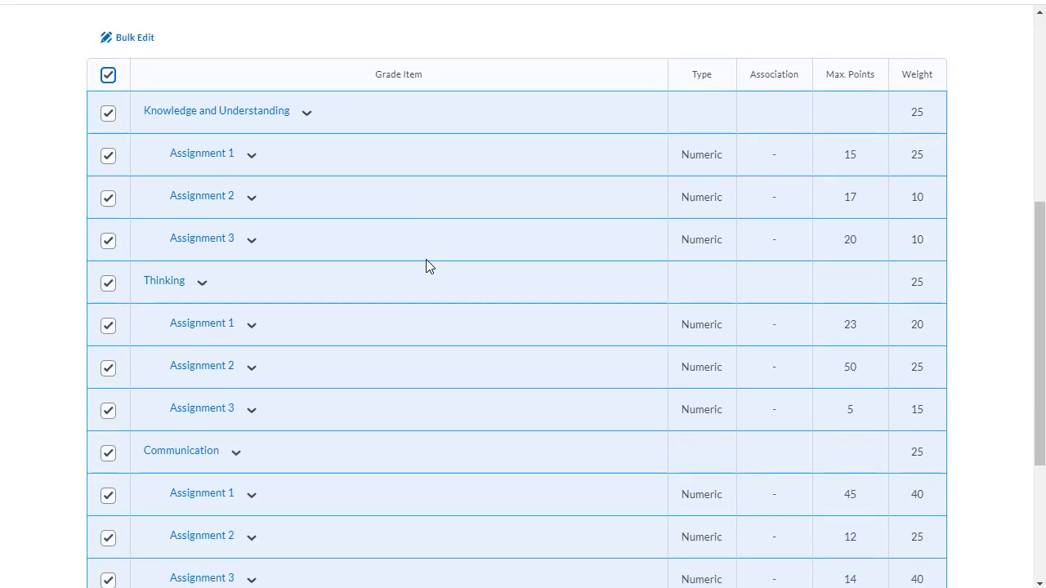
click(134, 36)
text(3)
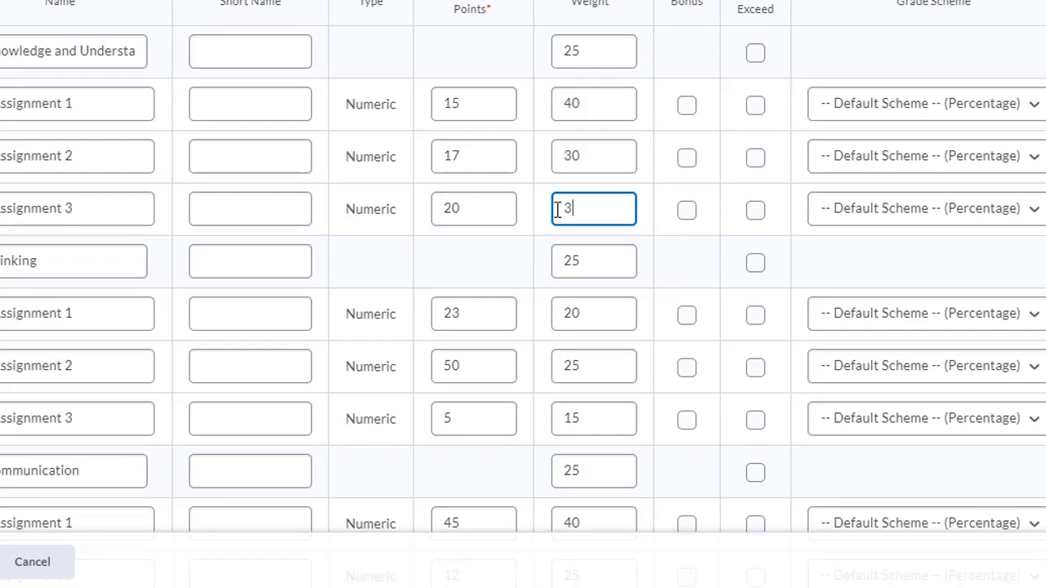
scroll(down, 3)
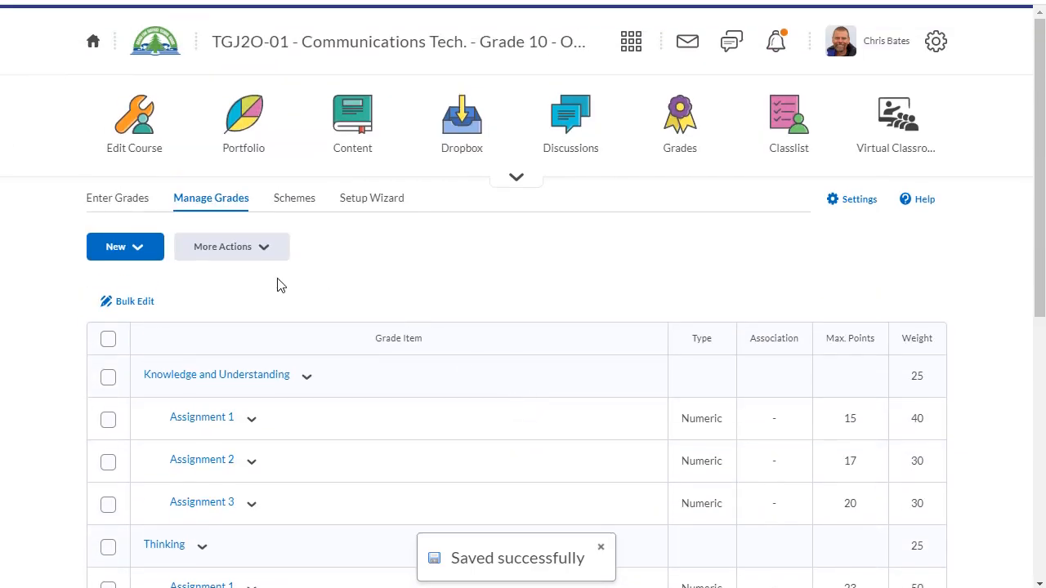
scroll(down, 3)
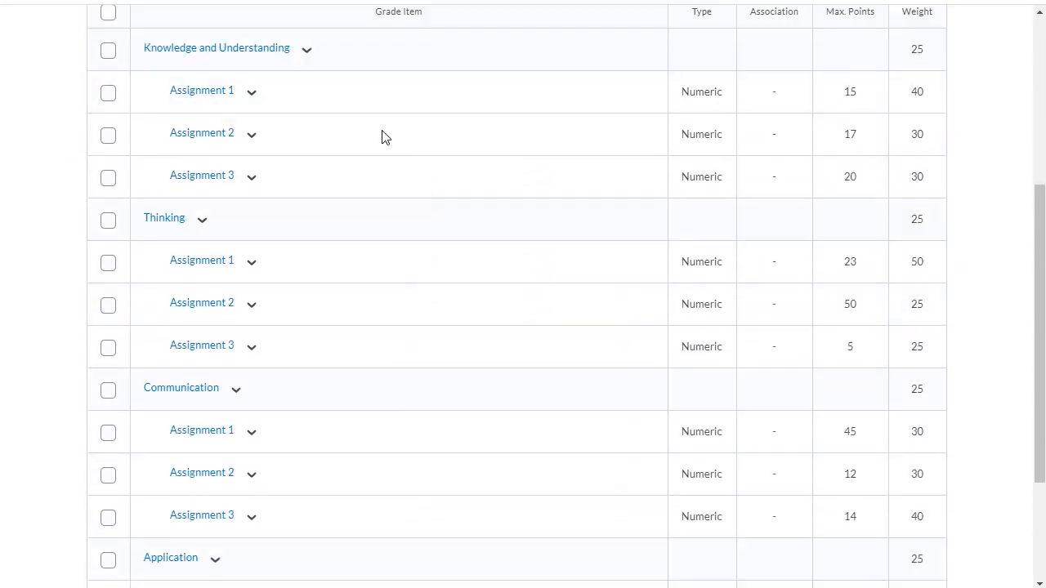
mouse_move(484, 149)
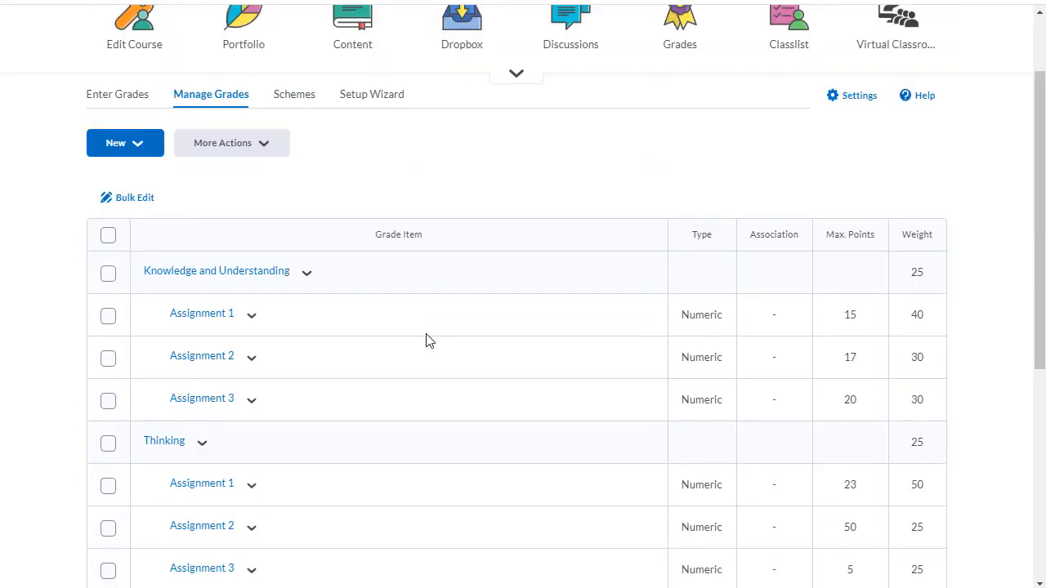
scroll(down, 3)
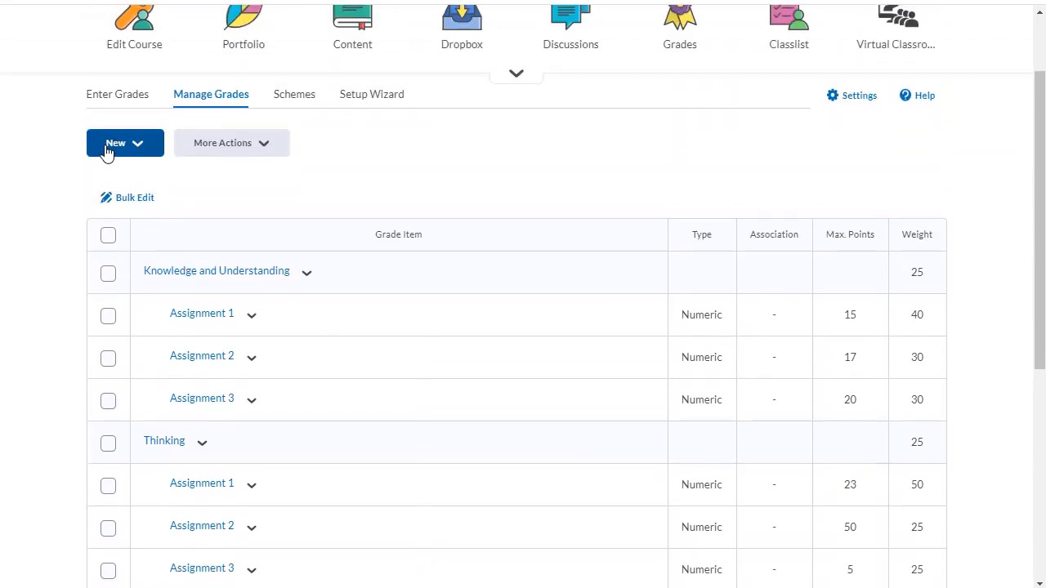
- Create a 'Final Exam Culminating' category with weight 30 and save it
click(124, 142)
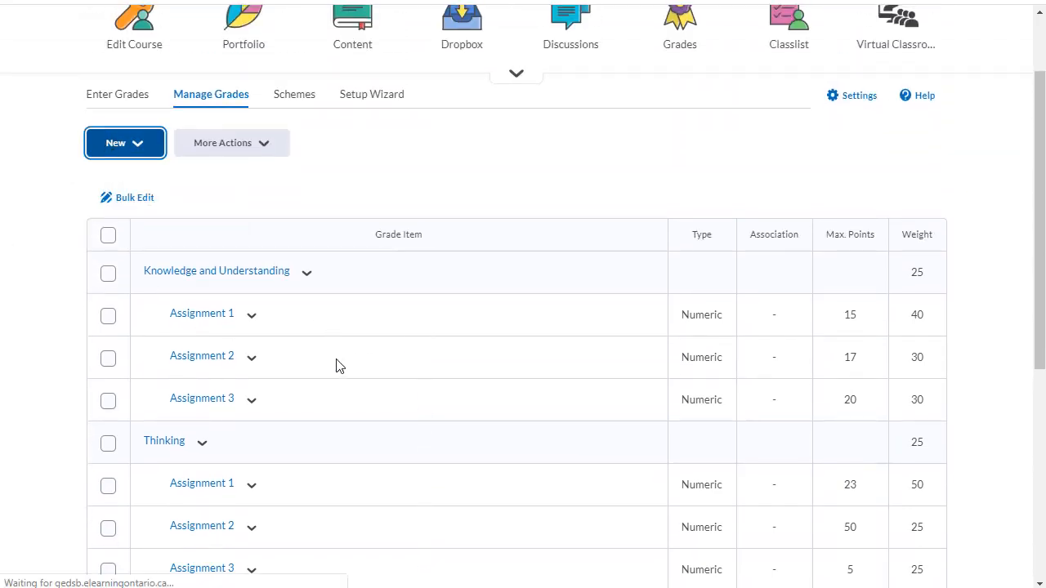
click(116, 142)
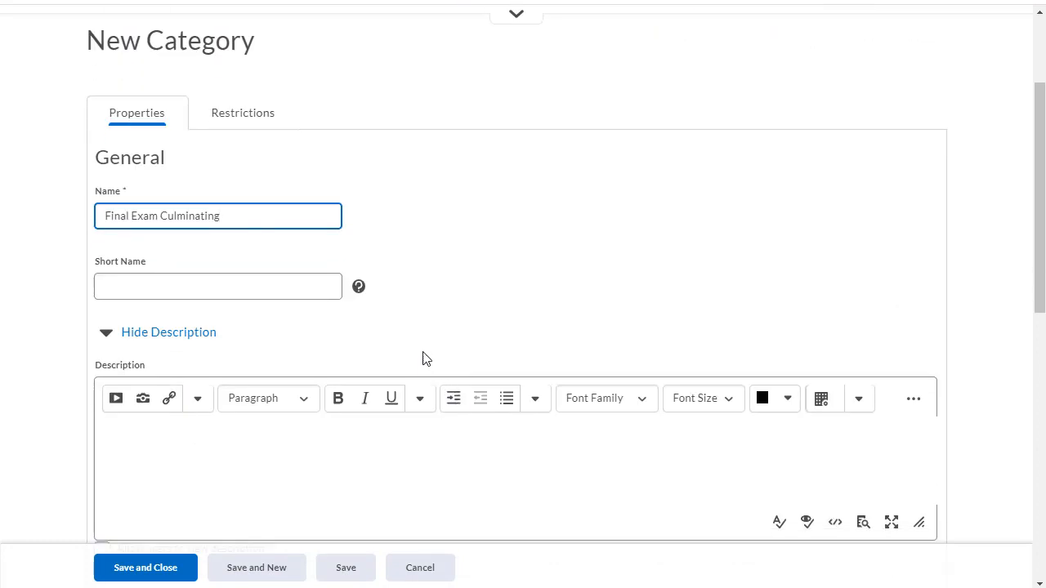
scroll(down, 3)
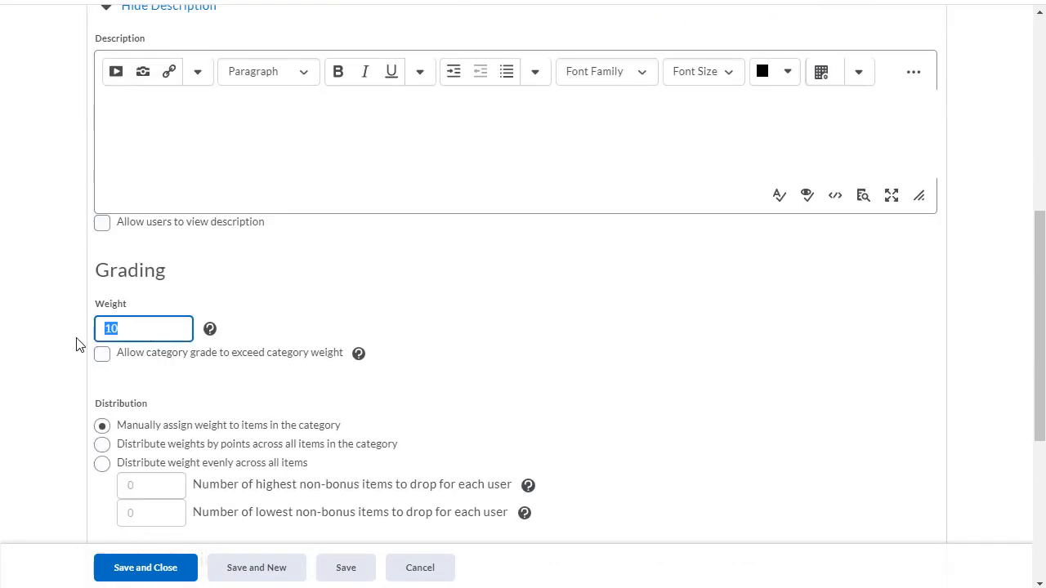
text(30)
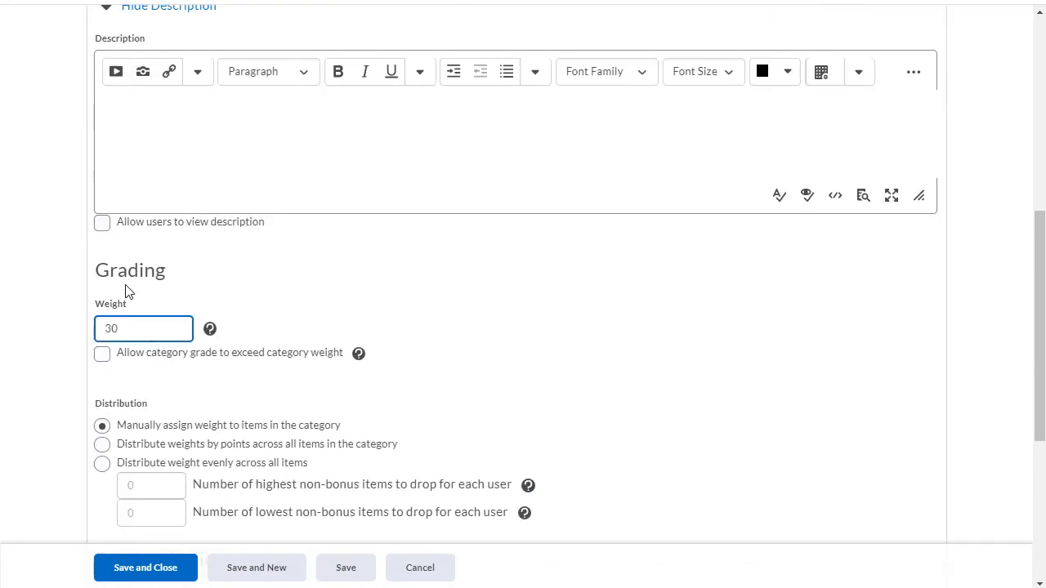
scroll(down, 3)
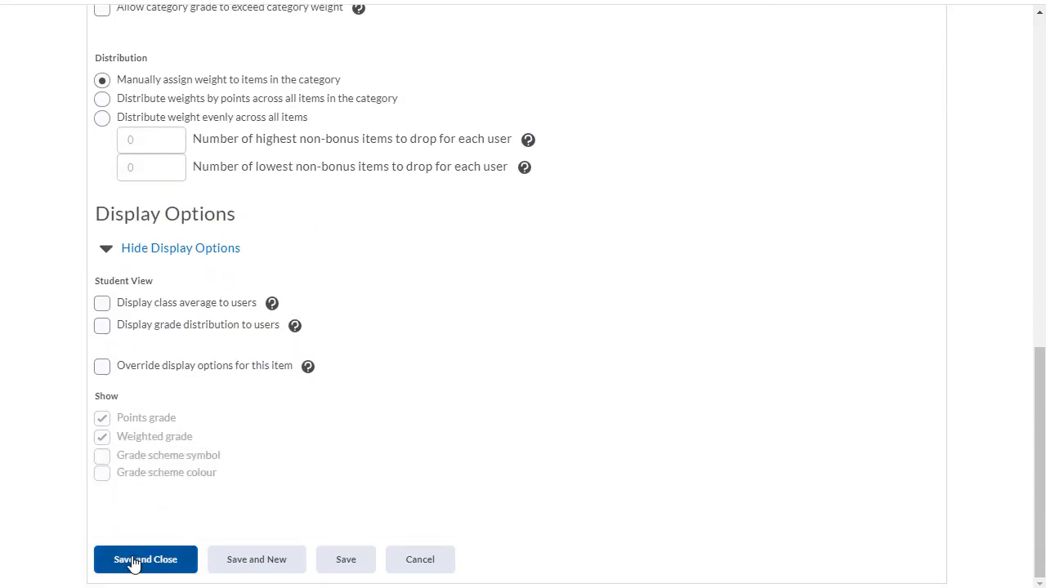
click(144, 559)
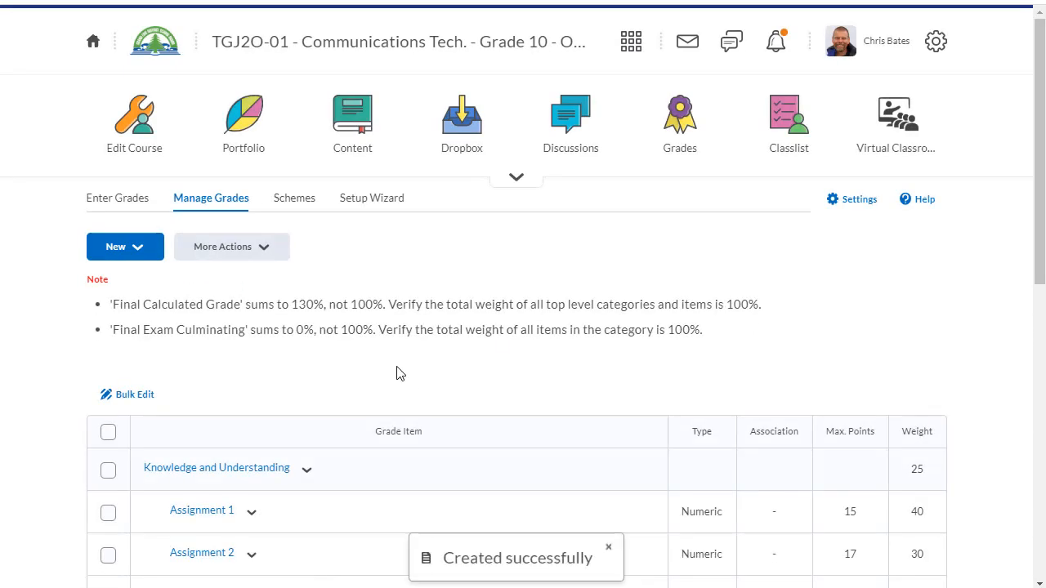
mouse_move(164, 342)
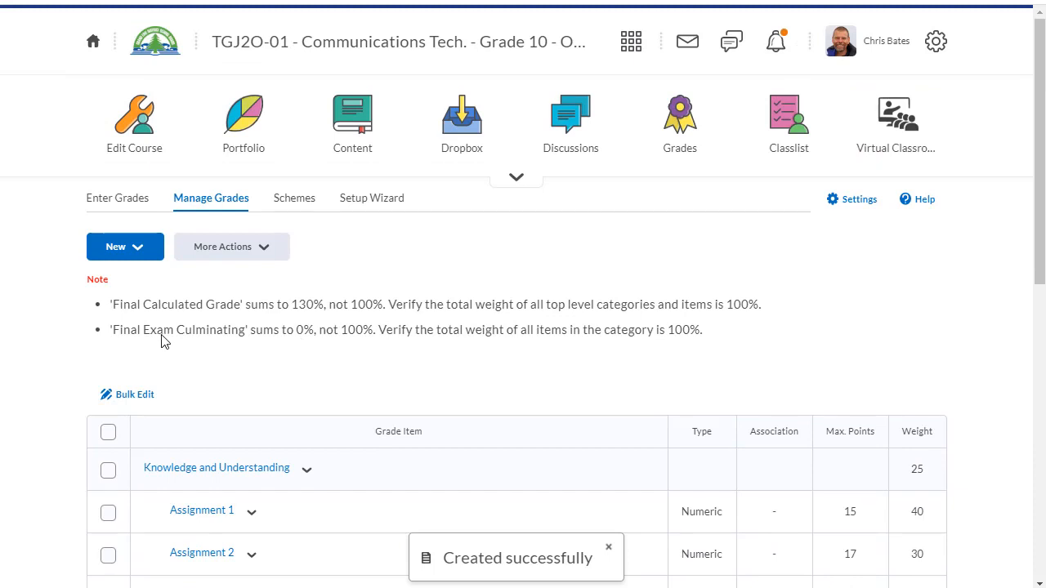
mouse_move(353, 351)
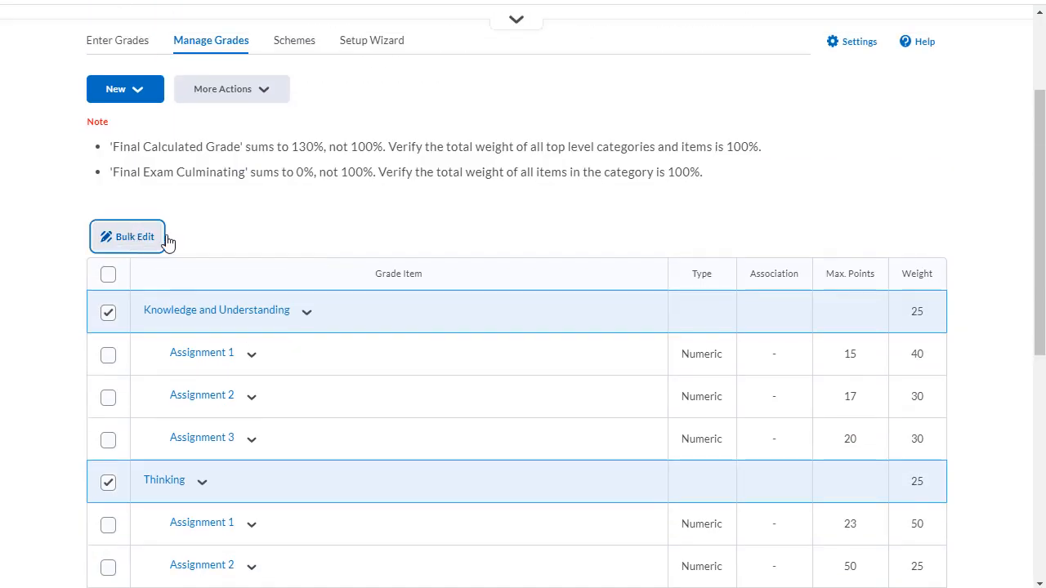
- Bulk-edit the four original categories from weight 25 to 17.5 each and save
click(127, 236)
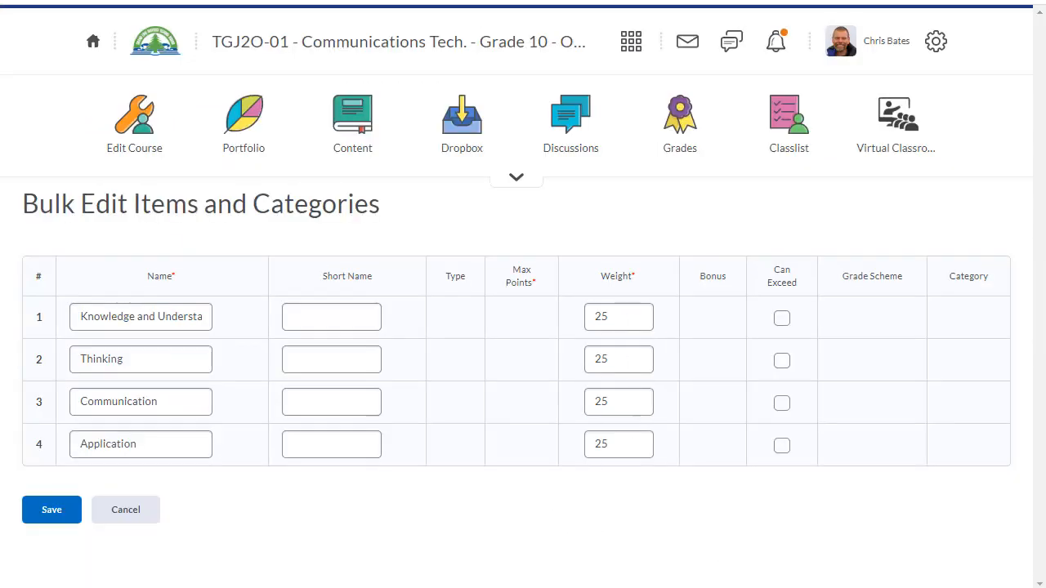
mouse_move(549, 350)
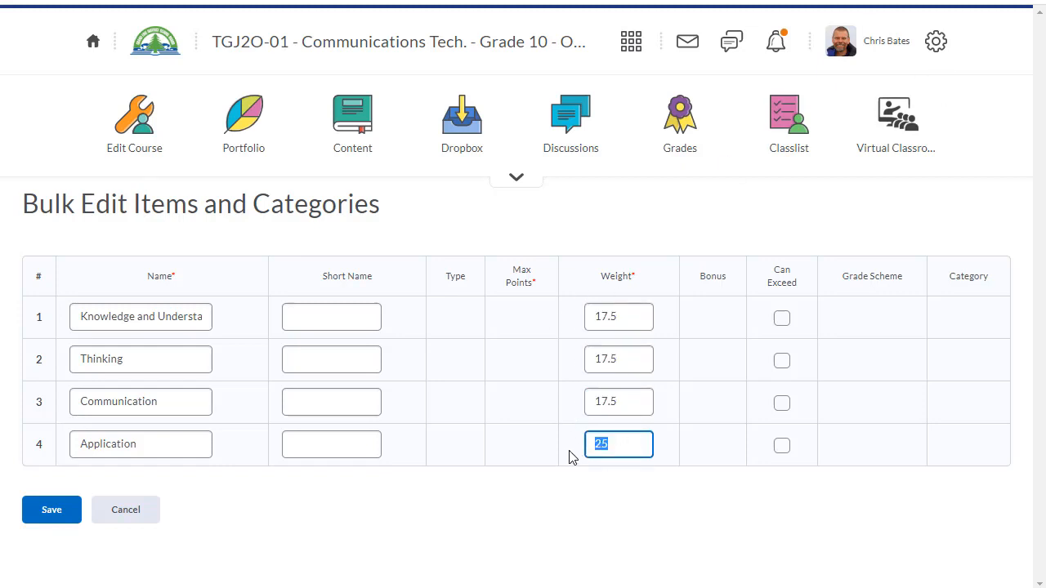
text(17.5)
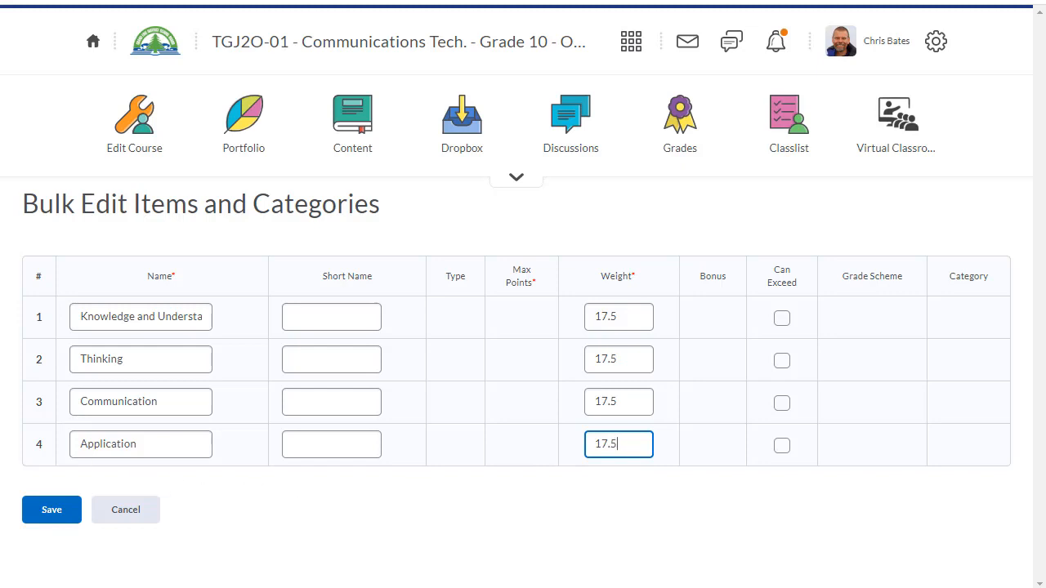
click(52, 510)
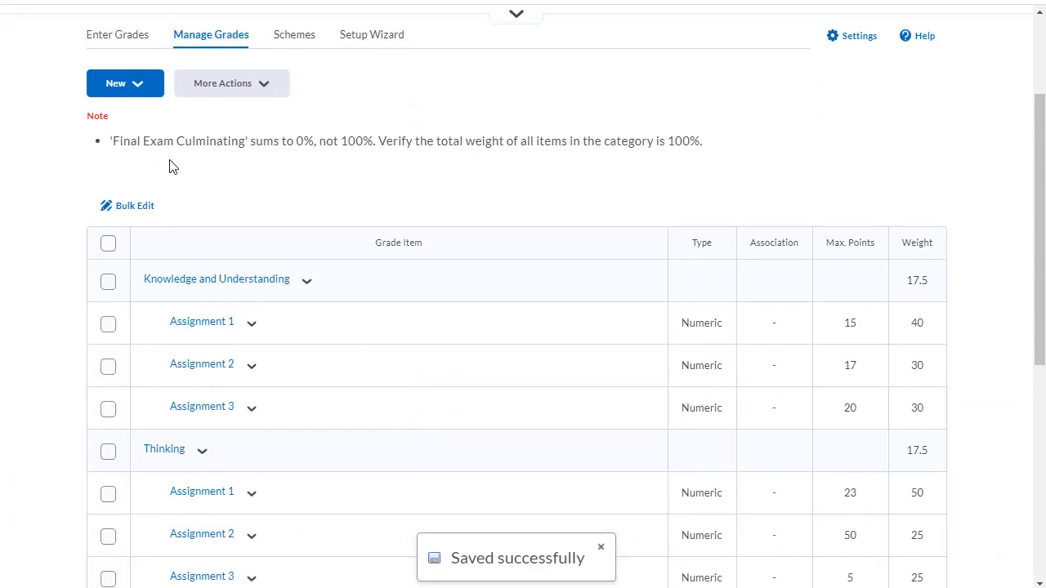
mouse_move(500, 138)
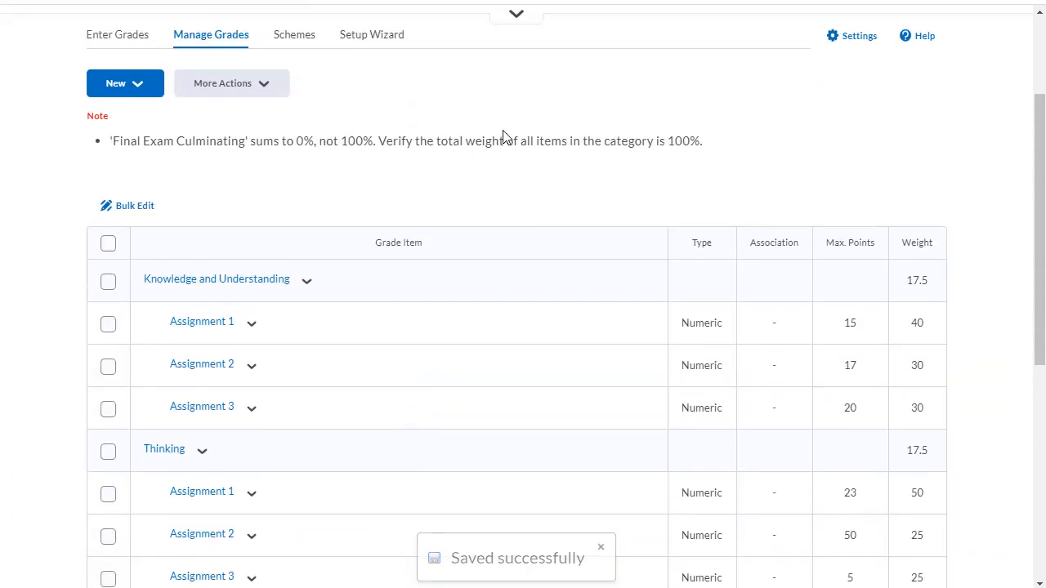
- Create a numeric Final Exam item worth 150 points with weight 50 and save it
click(125, 81)
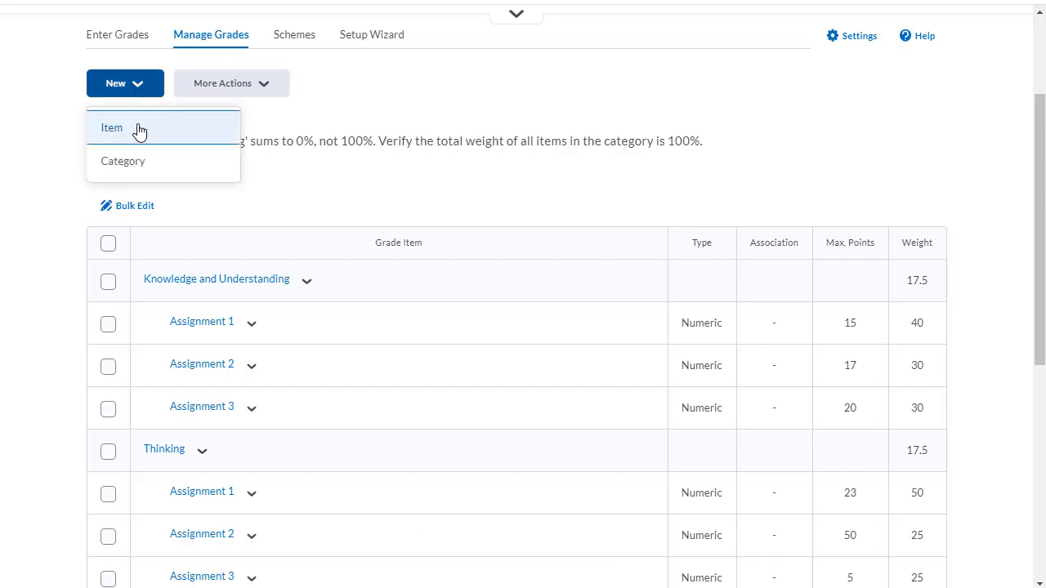
click(111, 128)
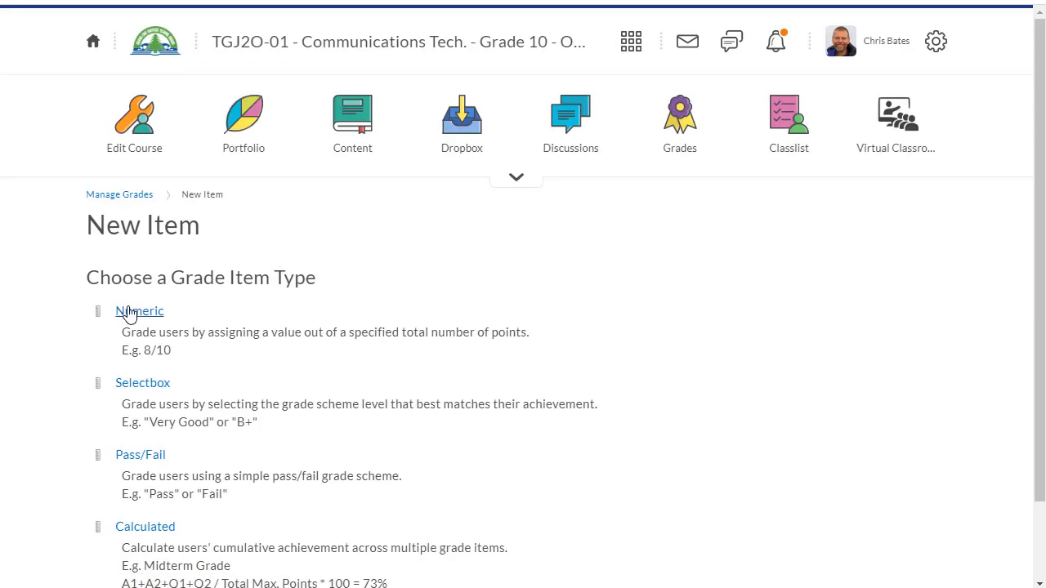
click(139, 311)
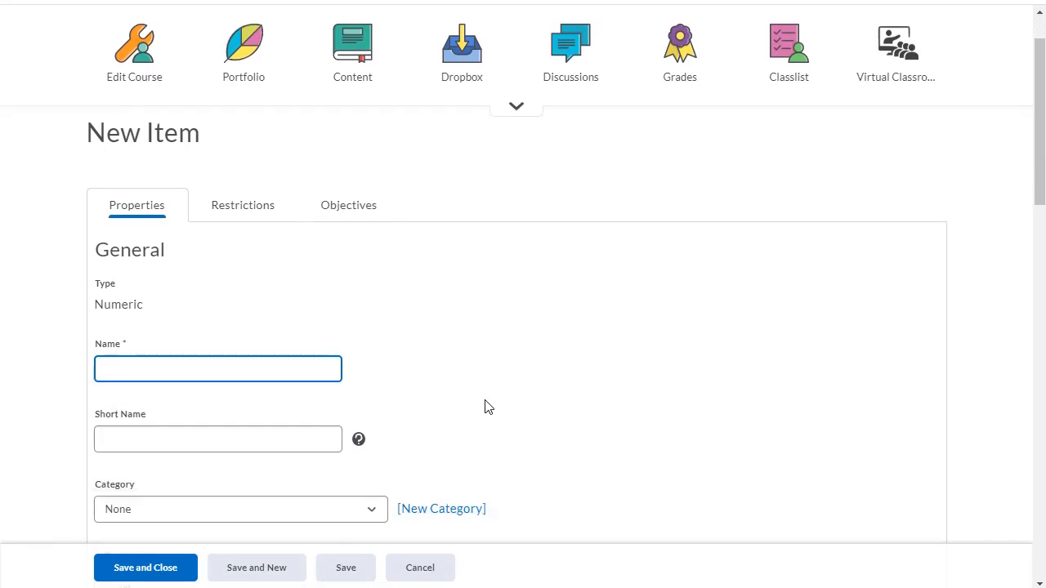
text(Fin)
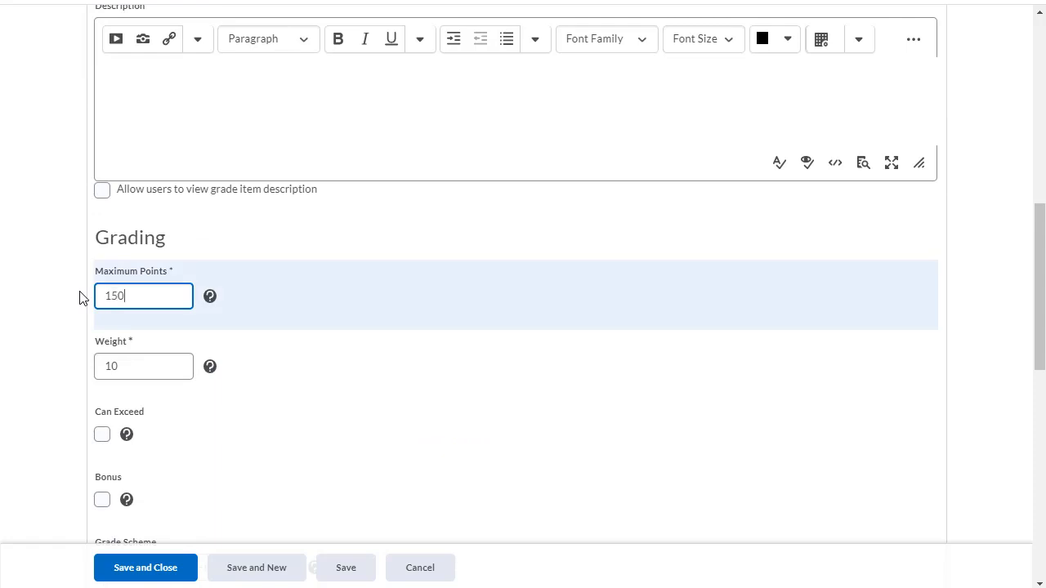
text(15)
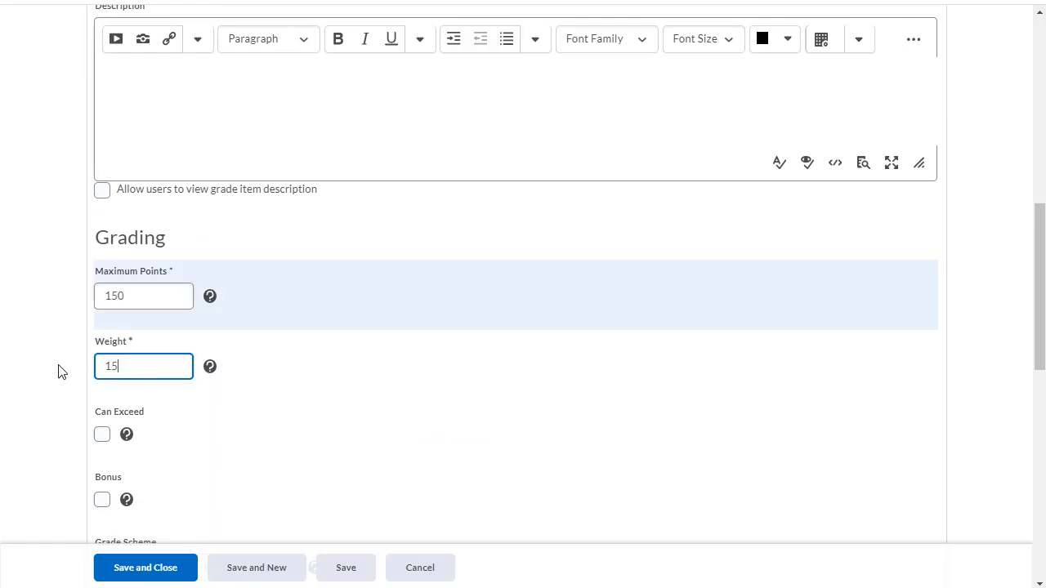
text(50)
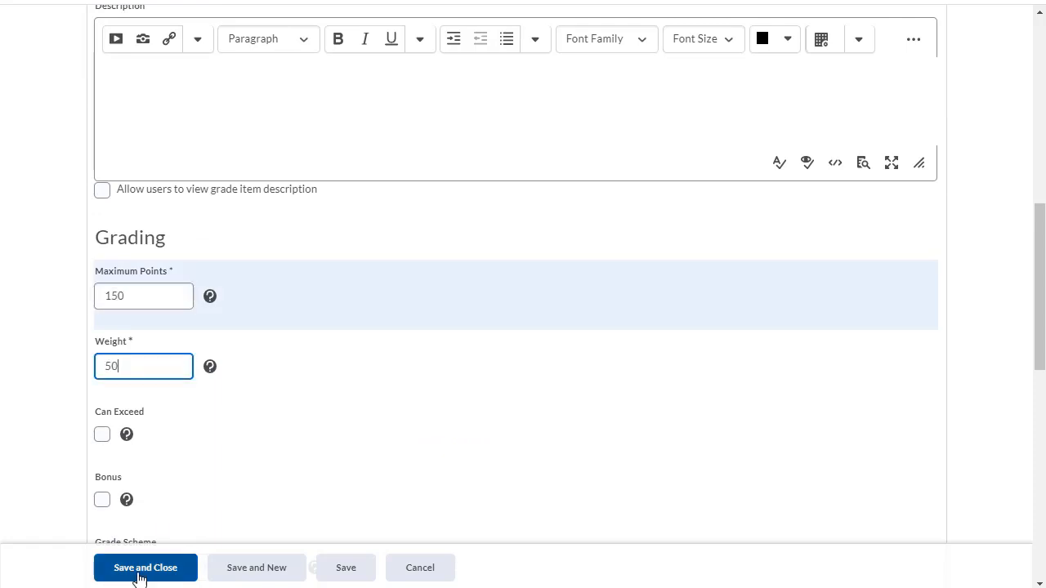
scroll(down, 3)
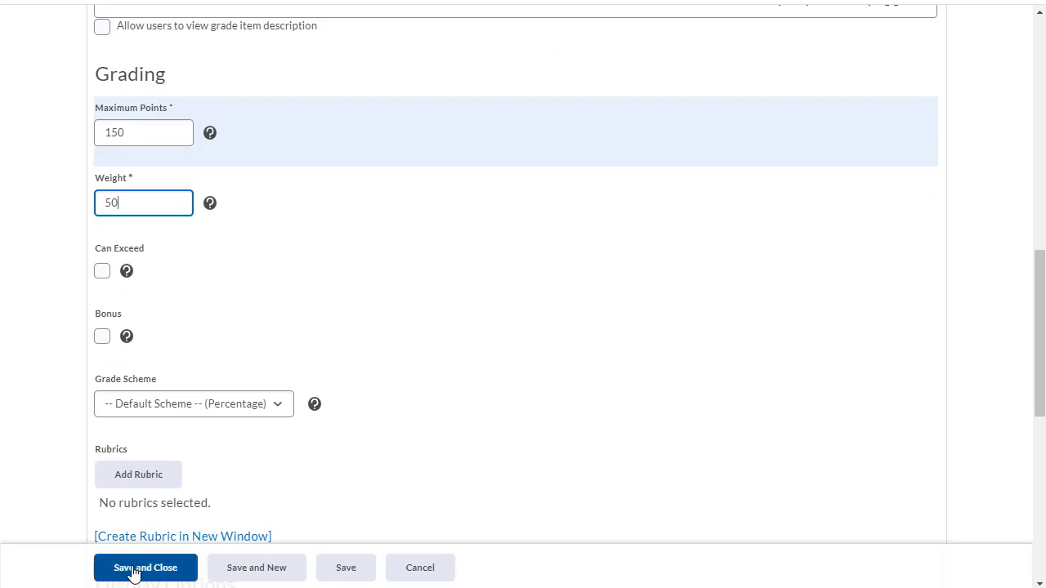
click(144, 569)
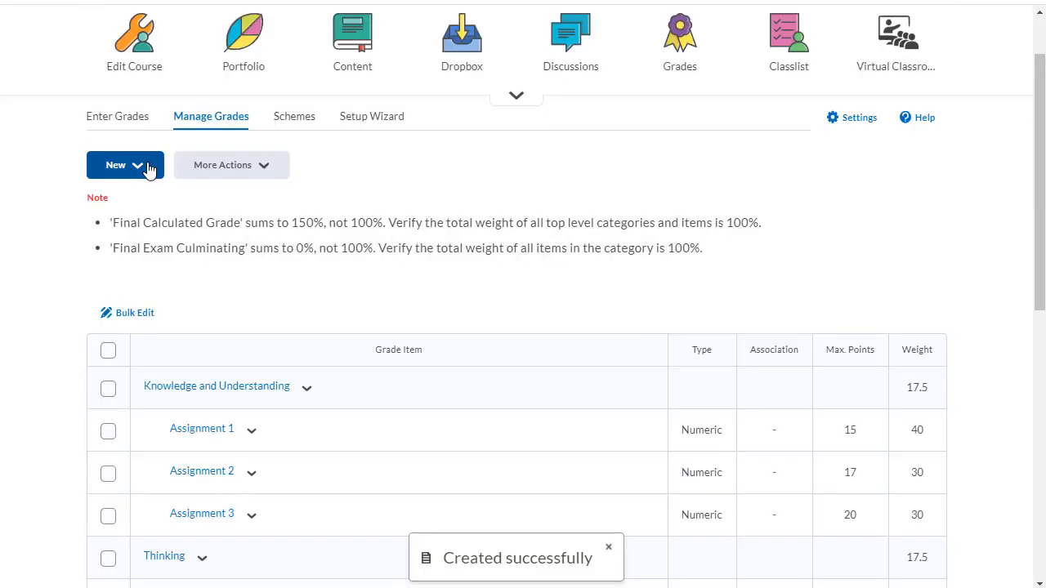
- Create a numeric Culminating item worth 75 points, weight 50, in Final Exam Culminating and save
click(115, 163)
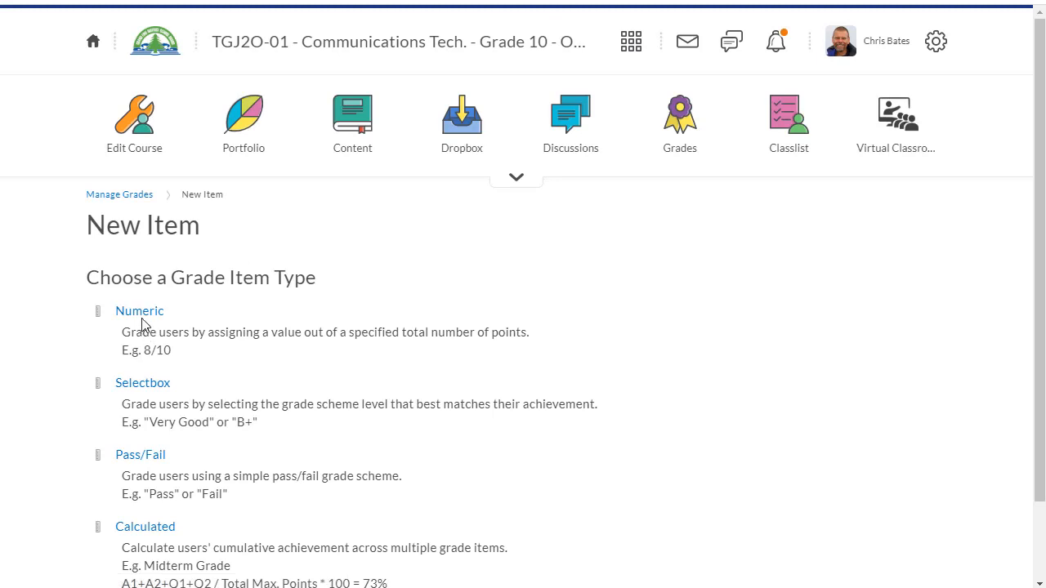
click(139, 310)
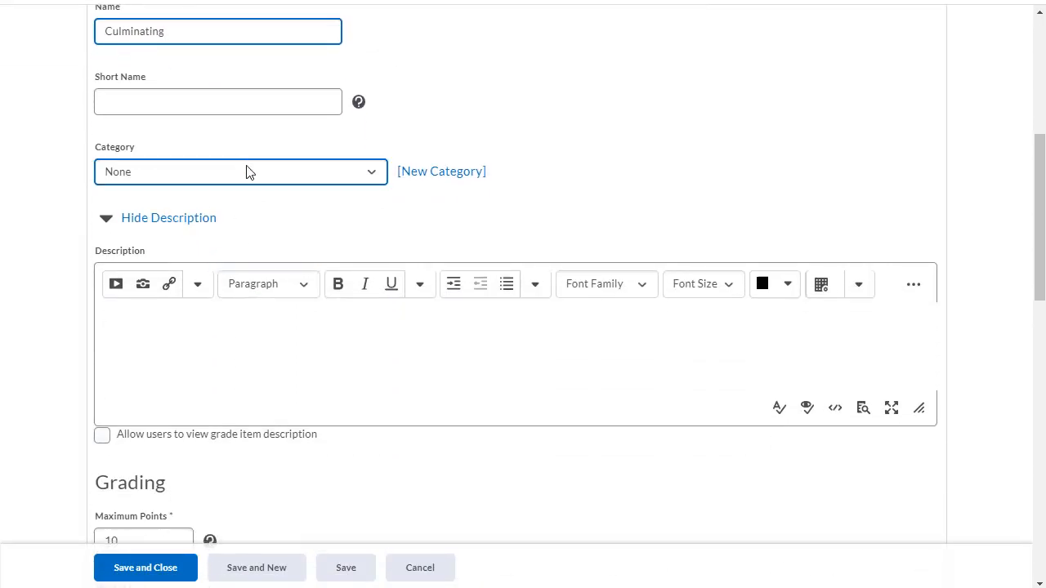
click(240, 171)
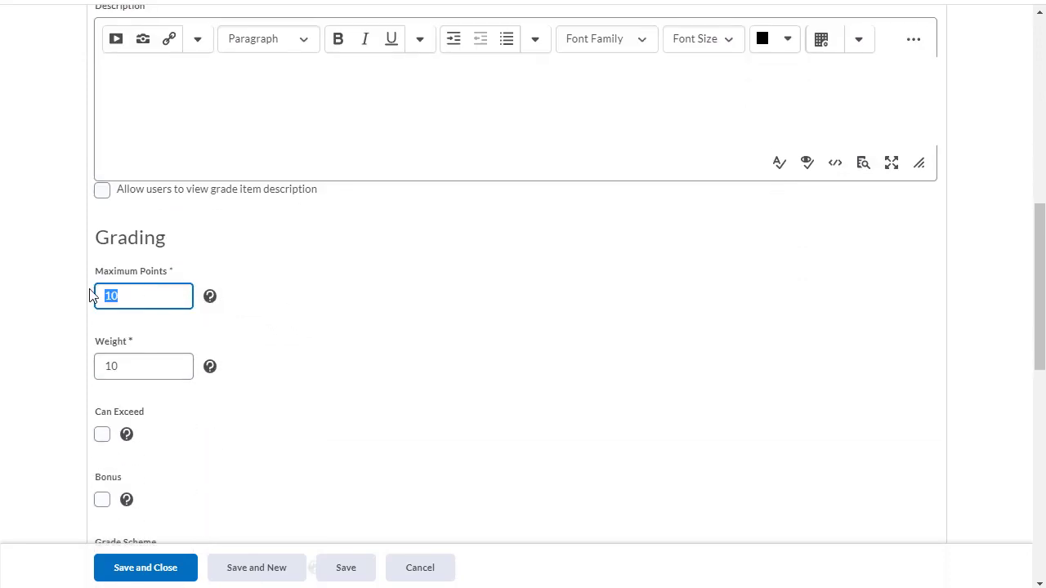
text(75)
click(144, 366)
text(50)
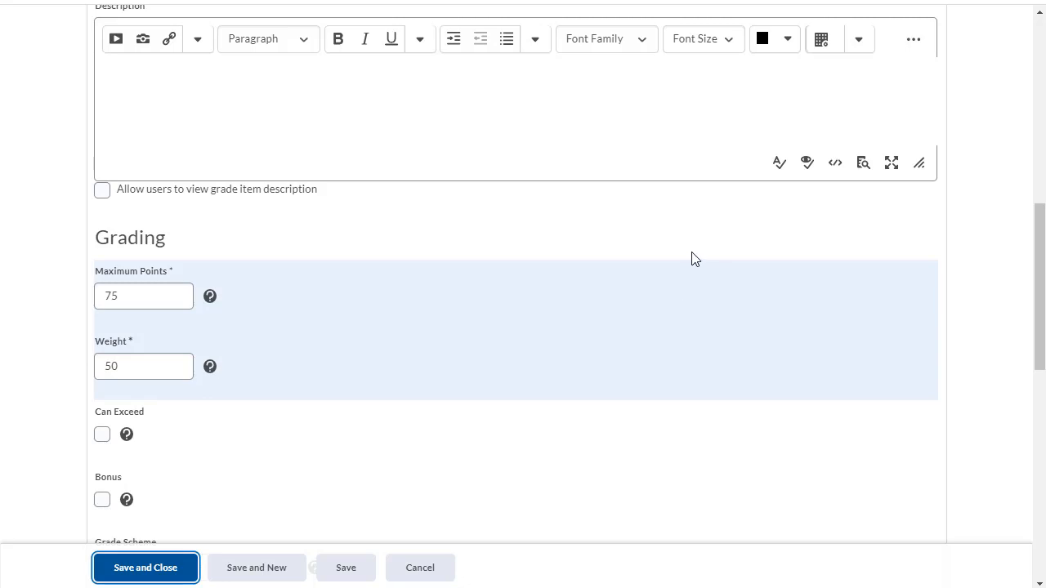
click(143, 568)
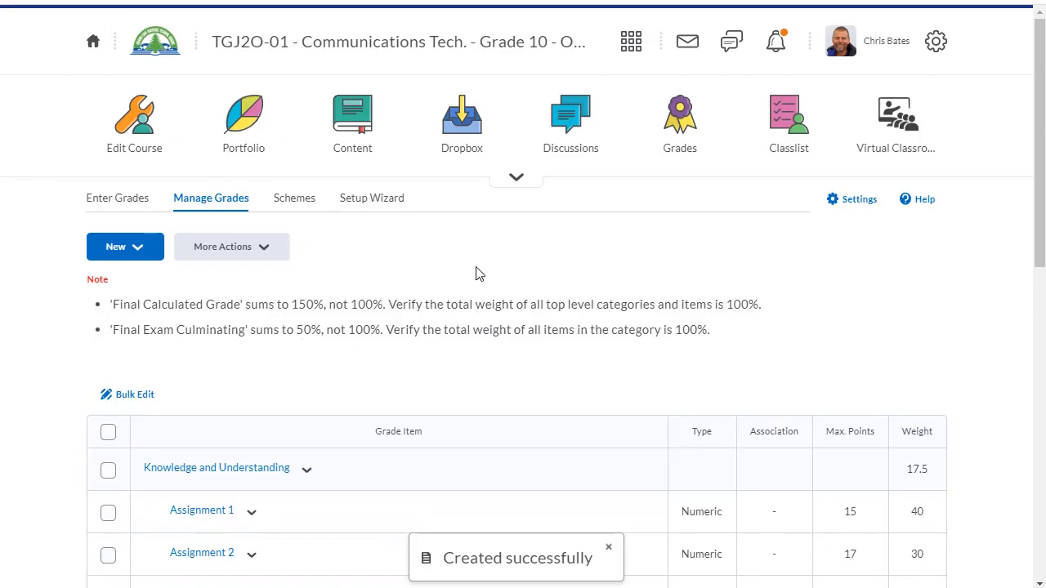
- Move Final Exam into Final Exam Culminating, cut its maximum points to 75, and confirm the save
scroll(down, 3)
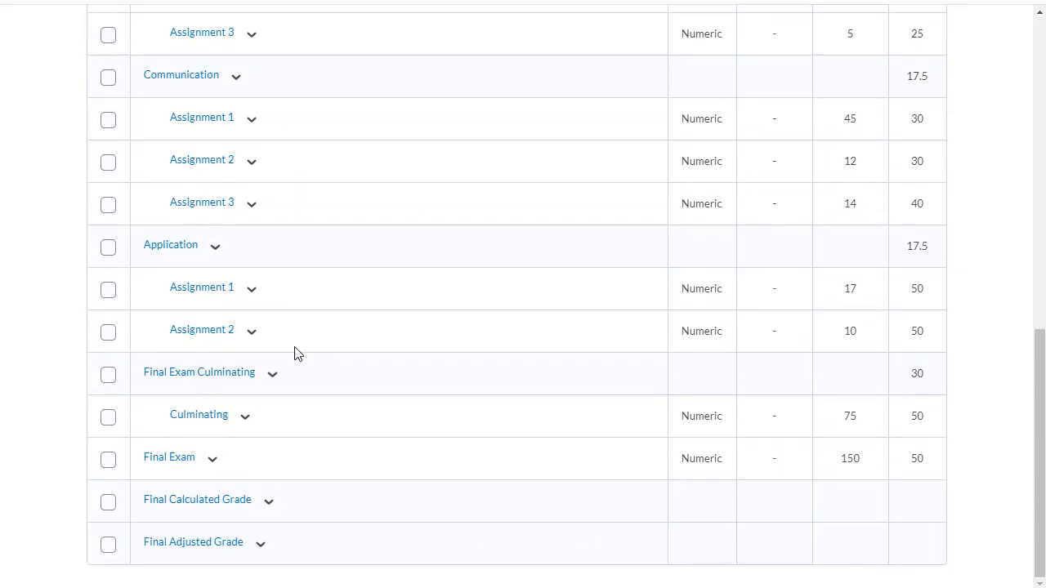
mouse_move(199, 372)
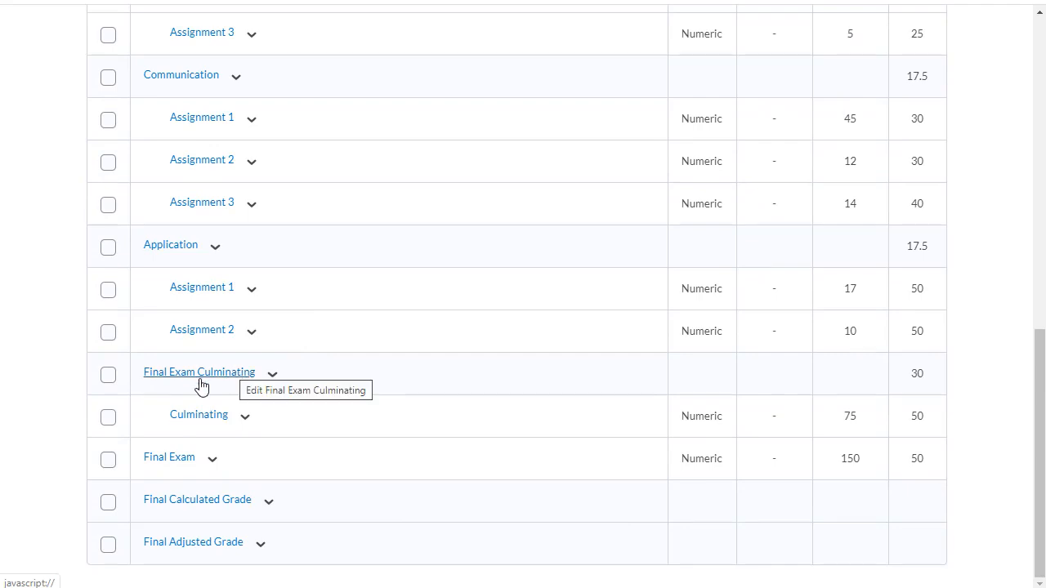
mouse_move(164, 466)
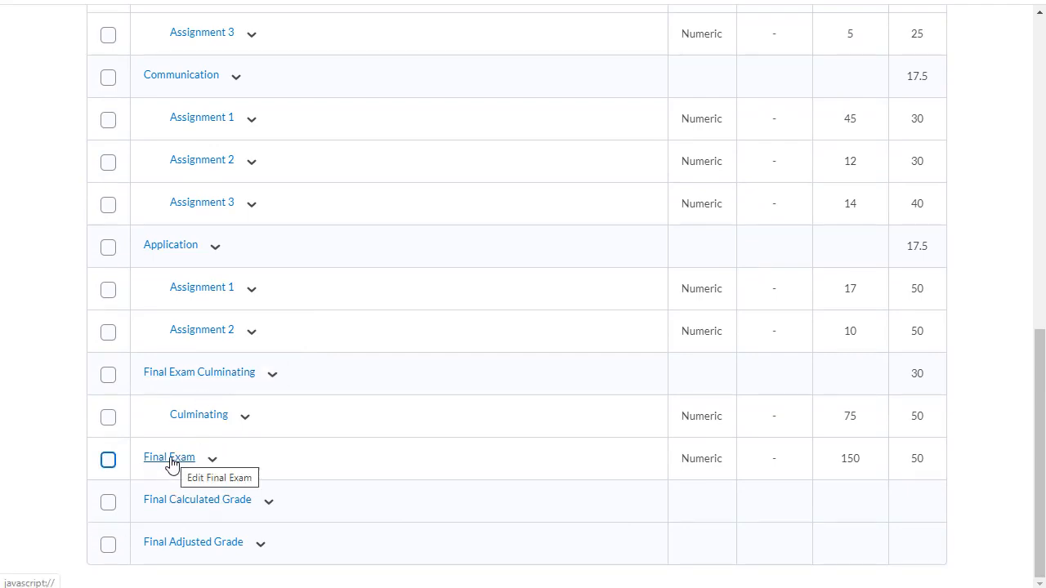
click(170, 458)
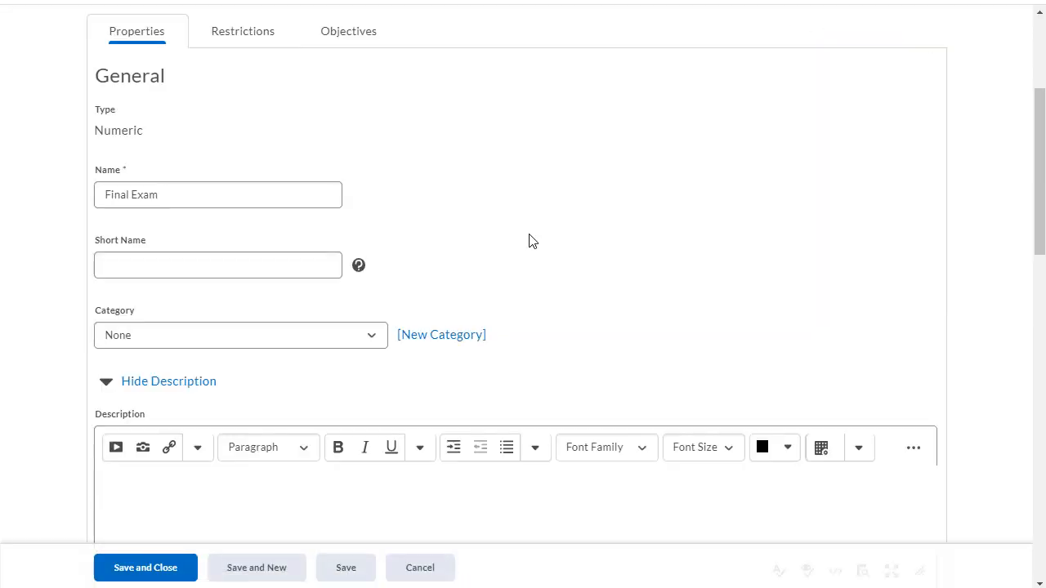
click(238, 335)
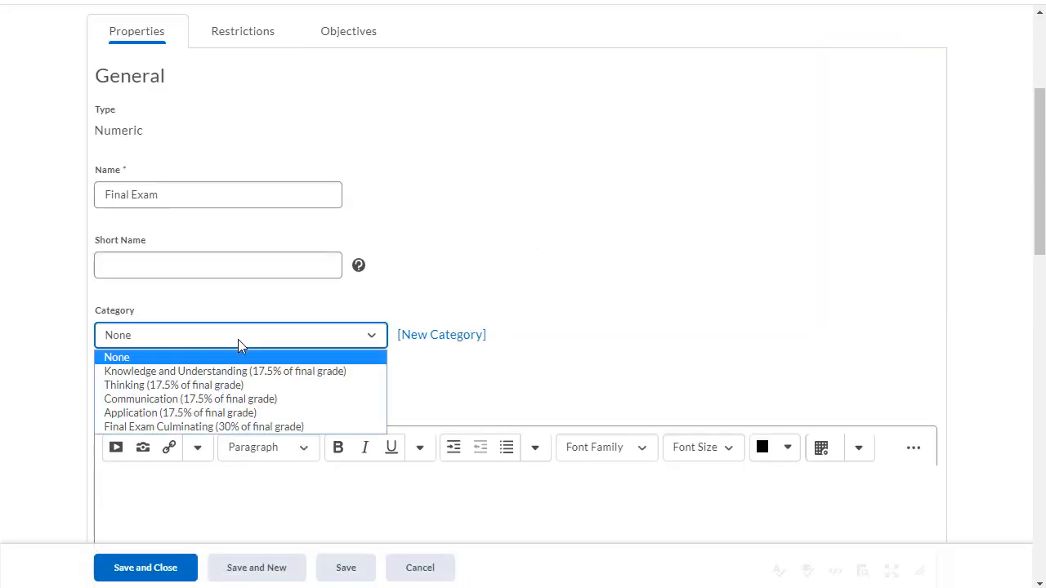
scroll(down, 3)
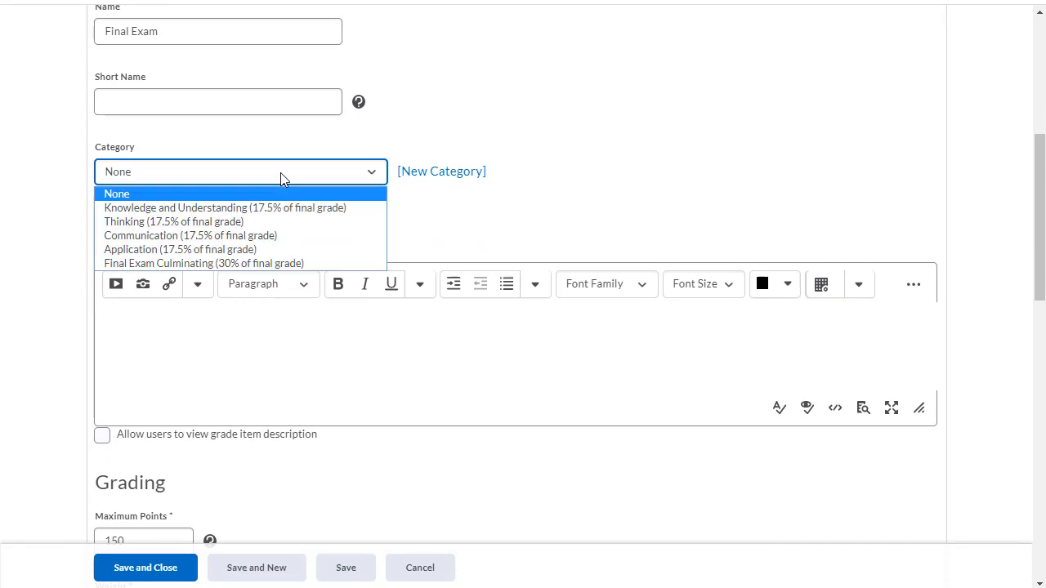
mouse_move(203, 263)
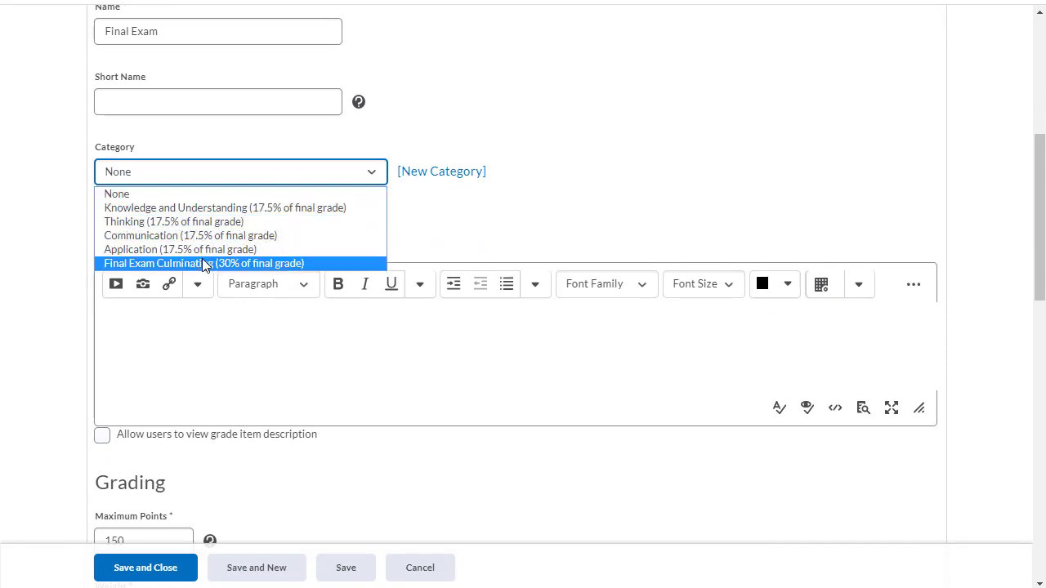
click(203, 261)
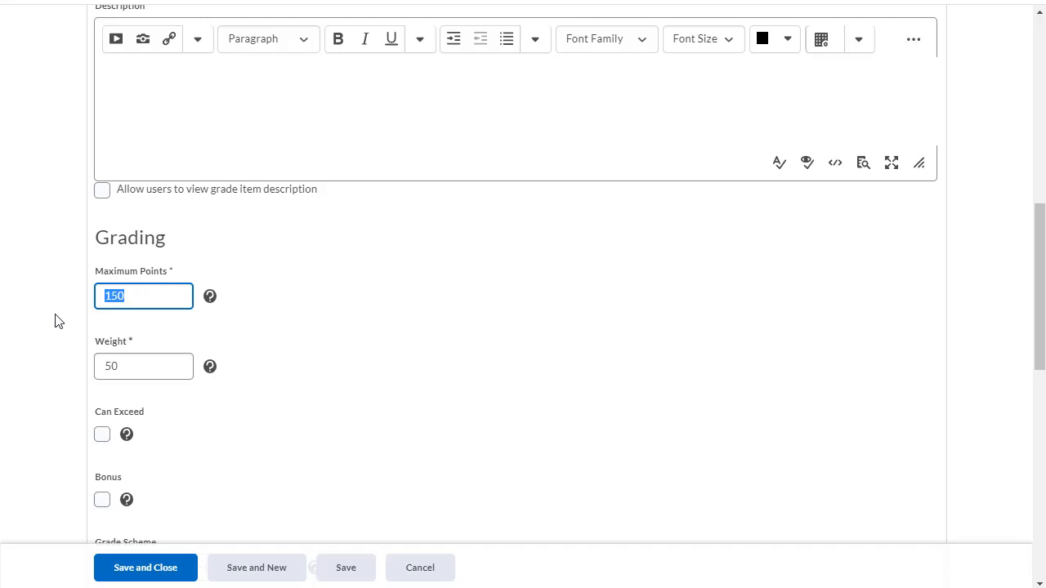
text(75)
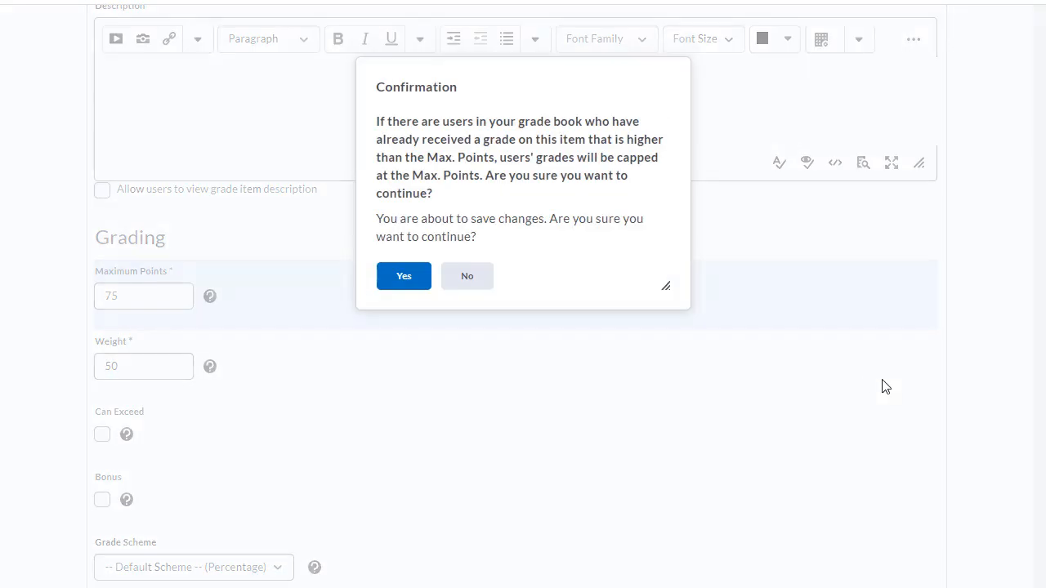
click(403, 275)
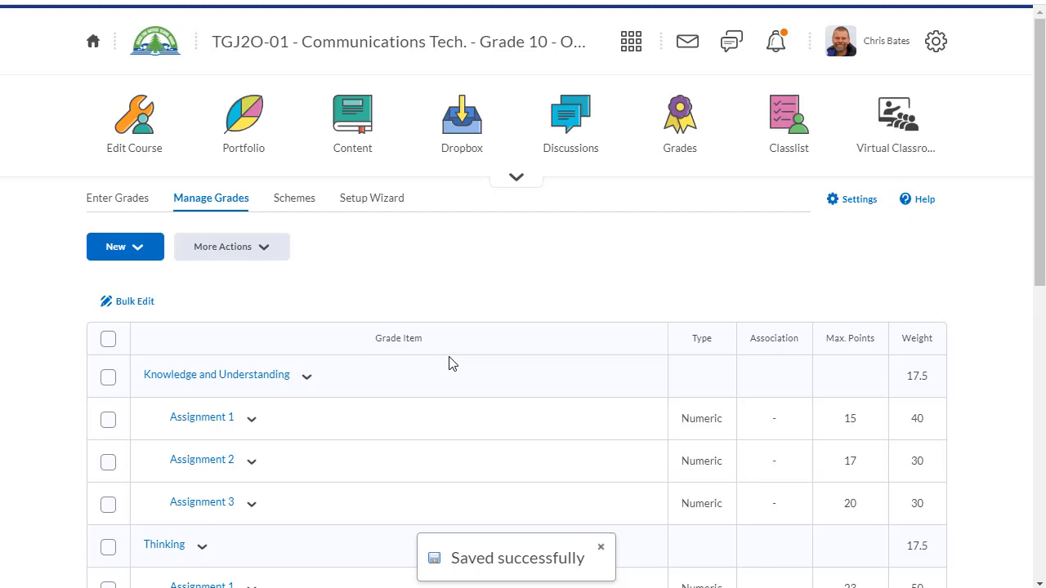
scroll(down, 3)
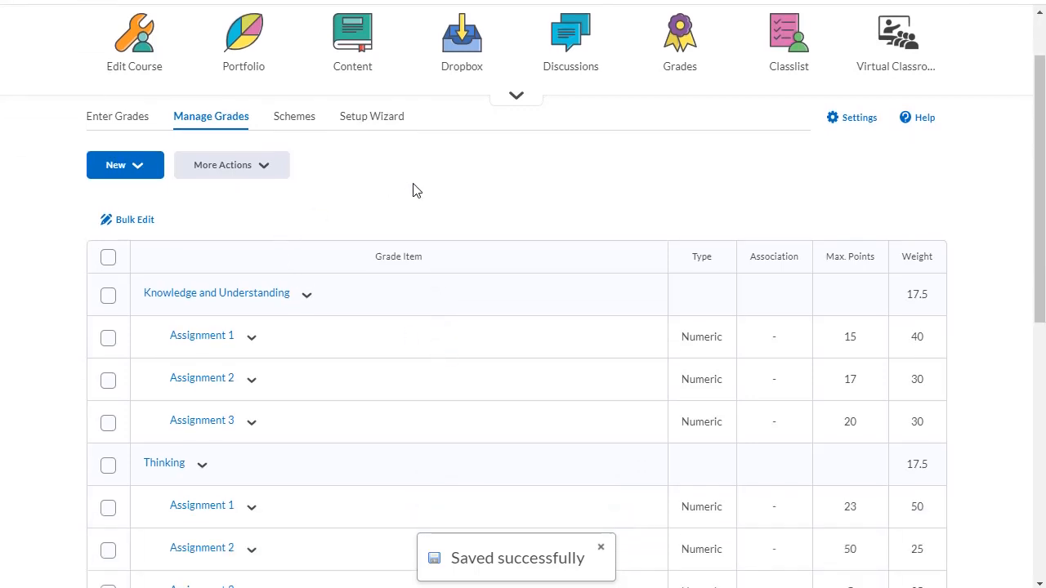
scroll(down, 3)
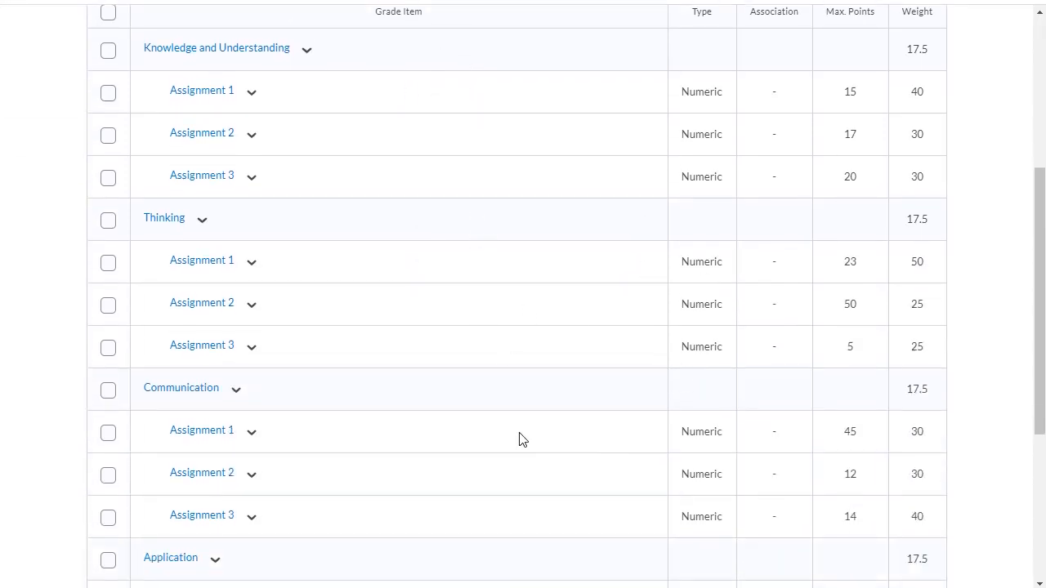
mouse_move(486, 346)
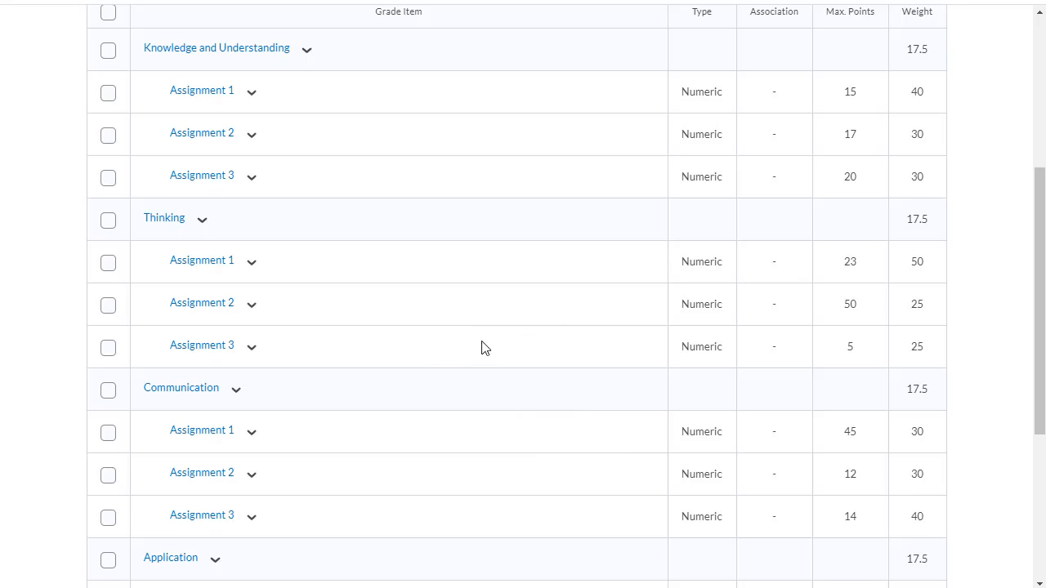